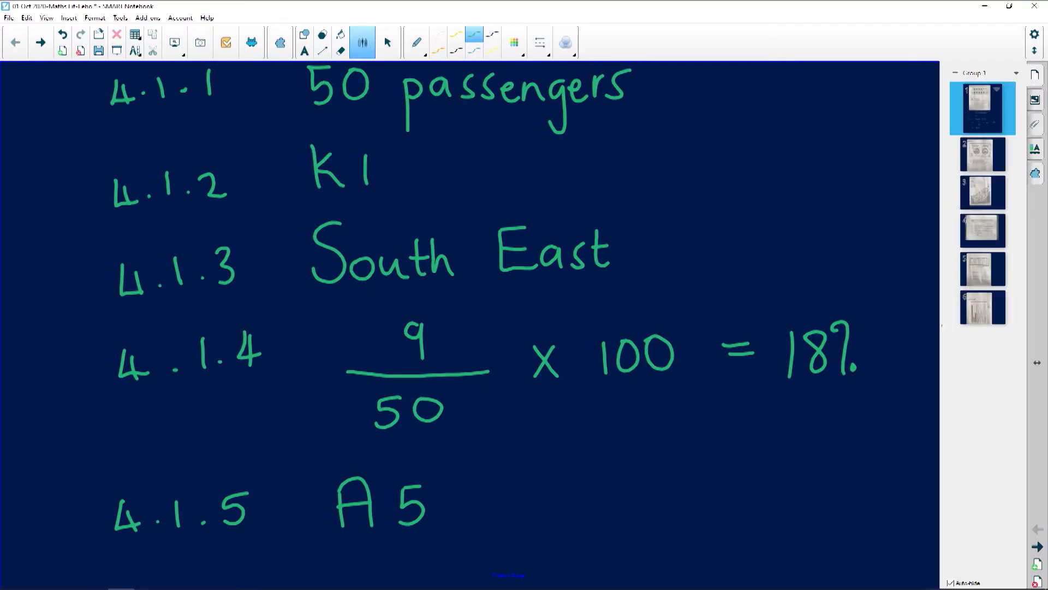
- Go to the exam photo page with the two travel pie charts and tick the first chart title
click(982, 154)
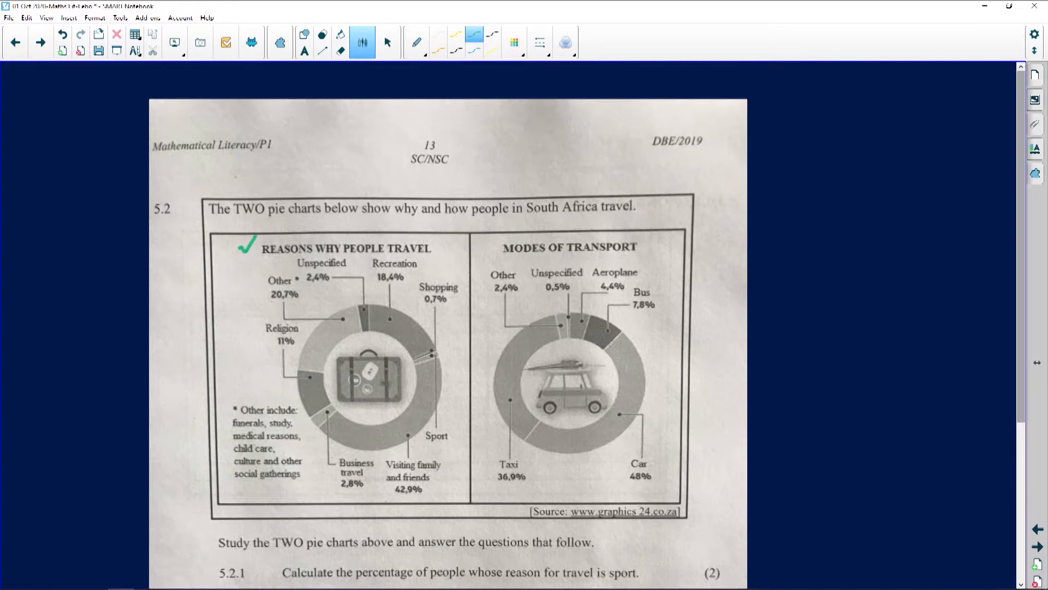
- Tick both chart titles and the category labels, marking the Other include footnote
click(644, 242)
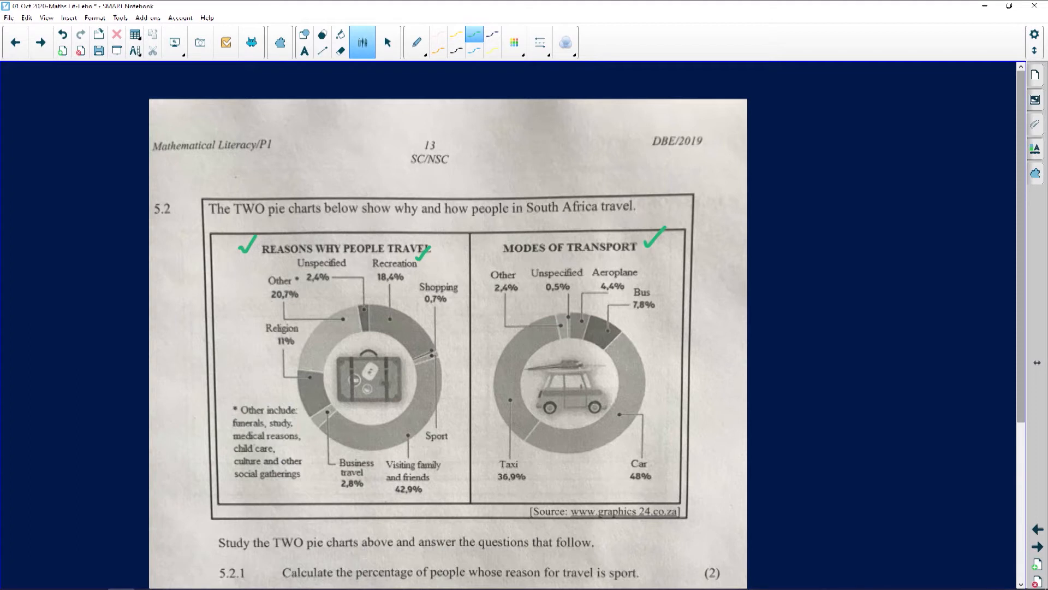
click(451, 275)
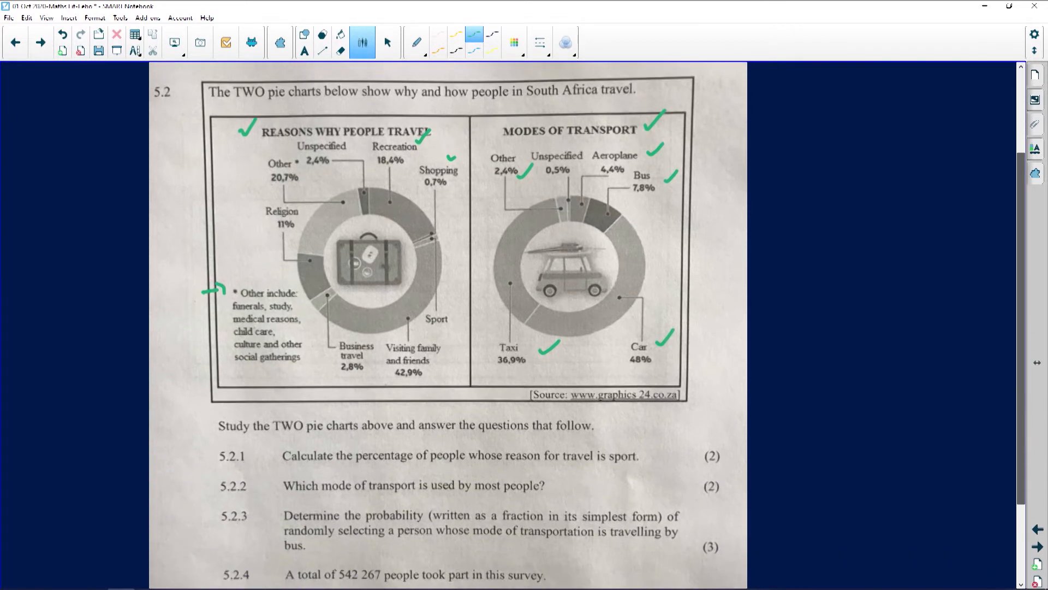
- Underline 20,7%, 11% and 2,8%, query Sport, then move below the exam photo
scroll(down, 3)
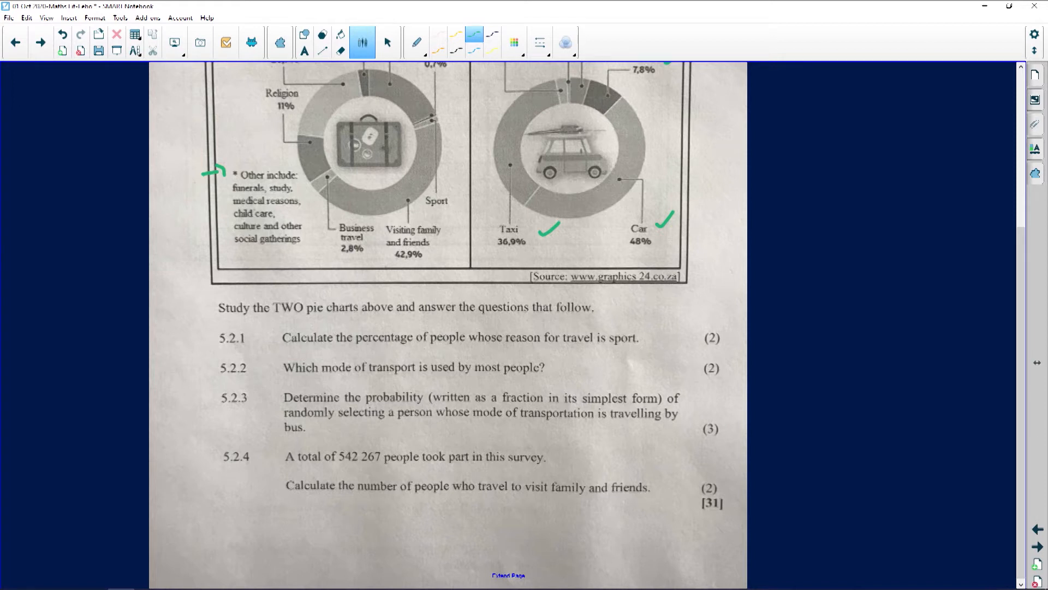
scroll(up, 3)
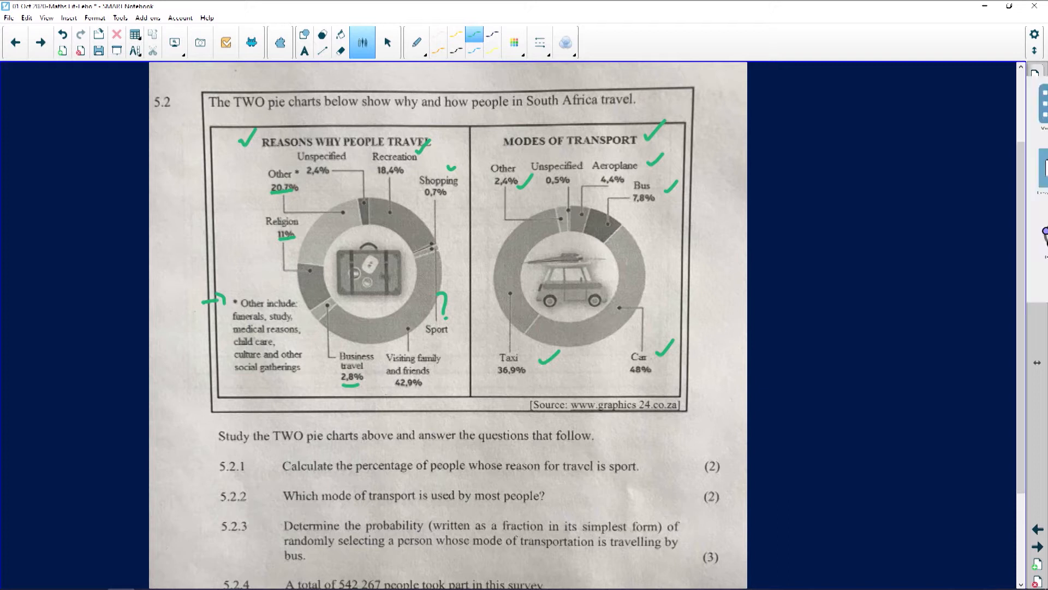
scroll(down, 3)
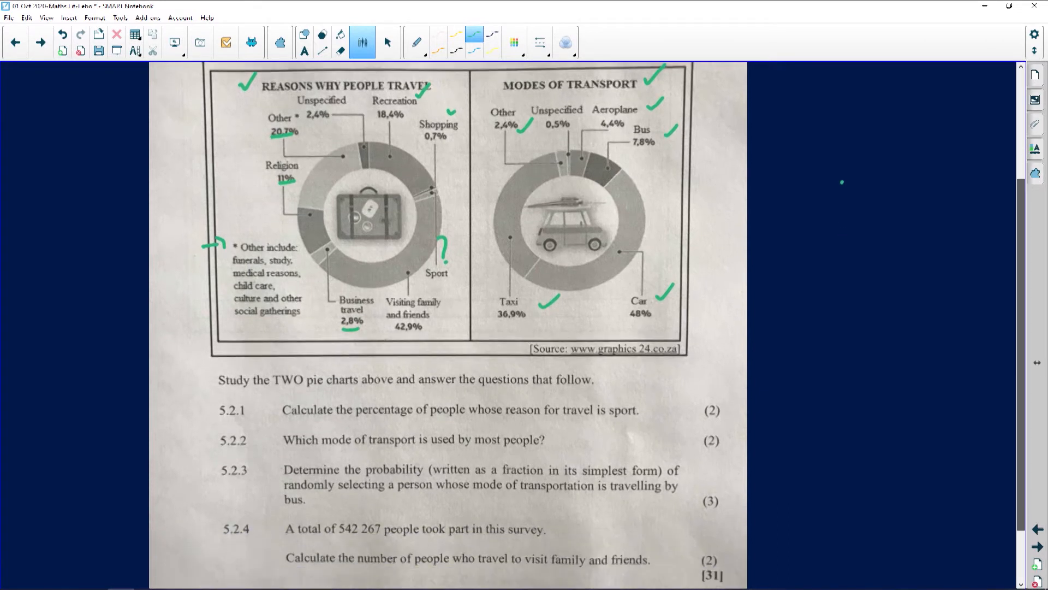
scroll(down, 3)
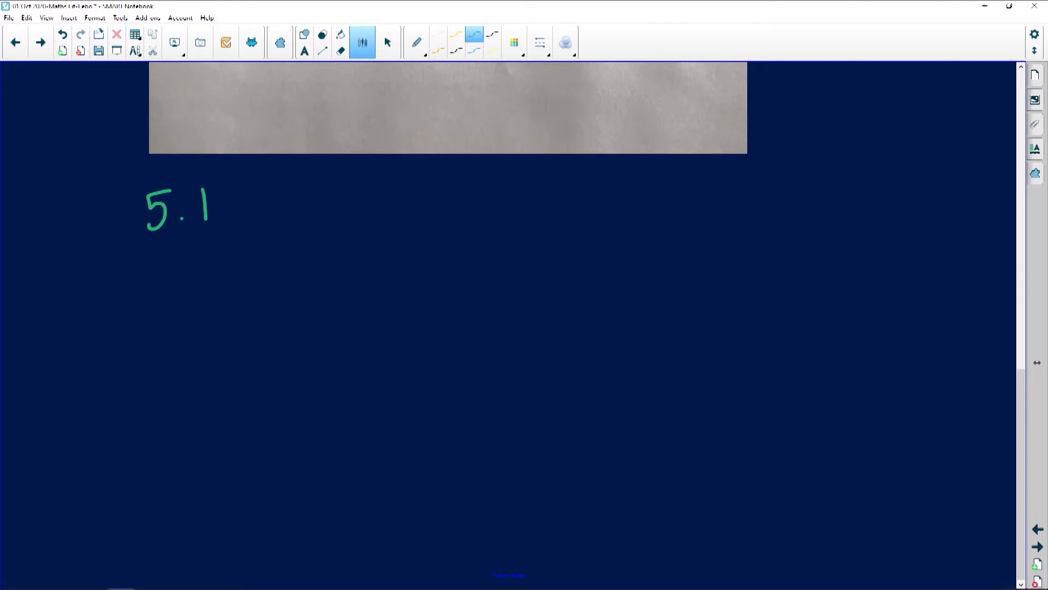
mouse_move(340, 43)
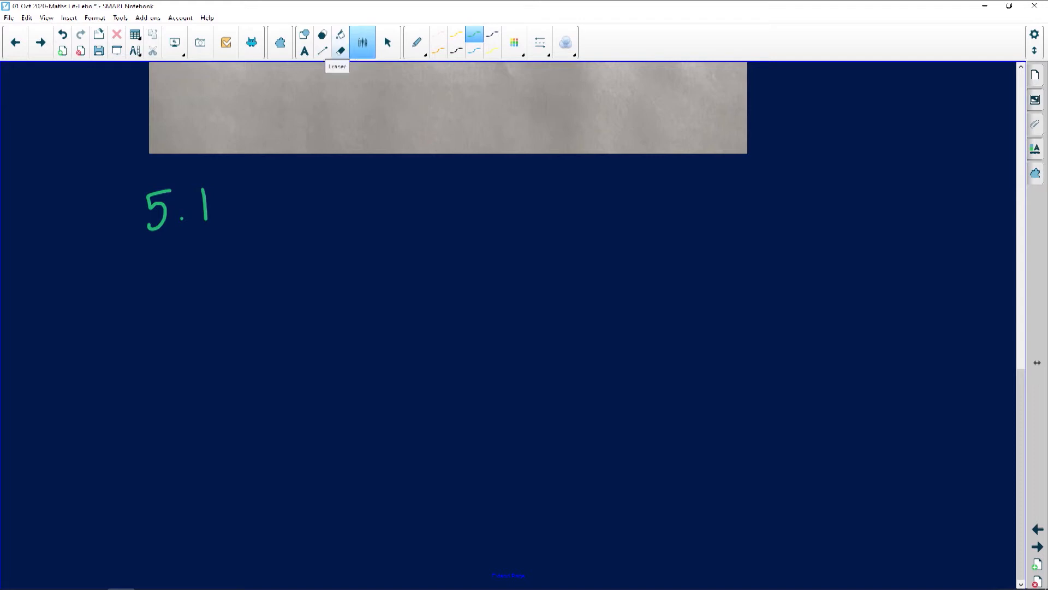
- Relabel the answer as 5.2.1 and start 100% − 20,7 − 2,4 − … − 42,9 with the calculator open
click(340, 37)
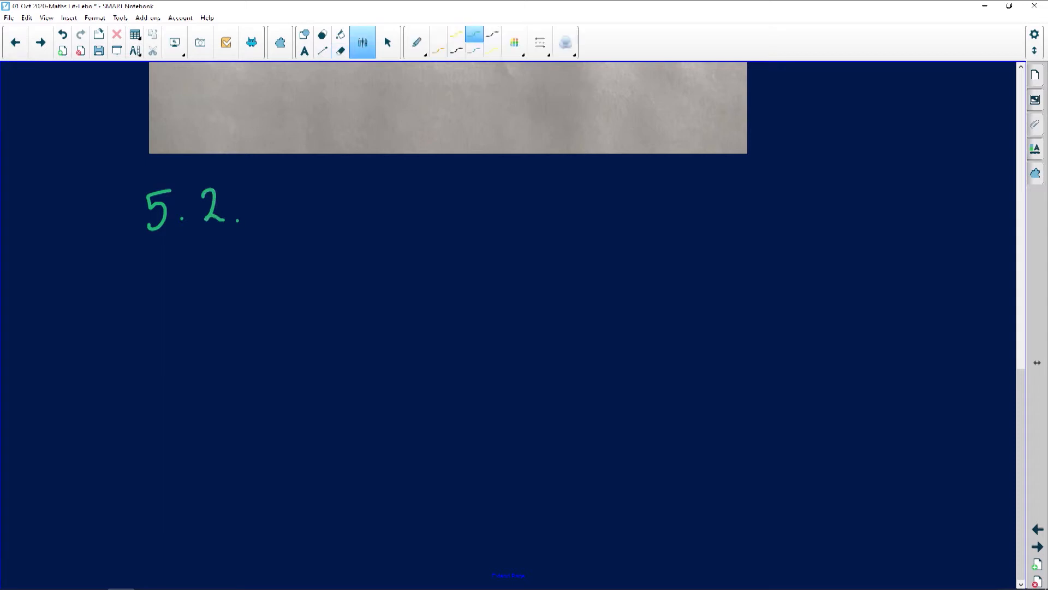
drag(257, 187, 261, 227)
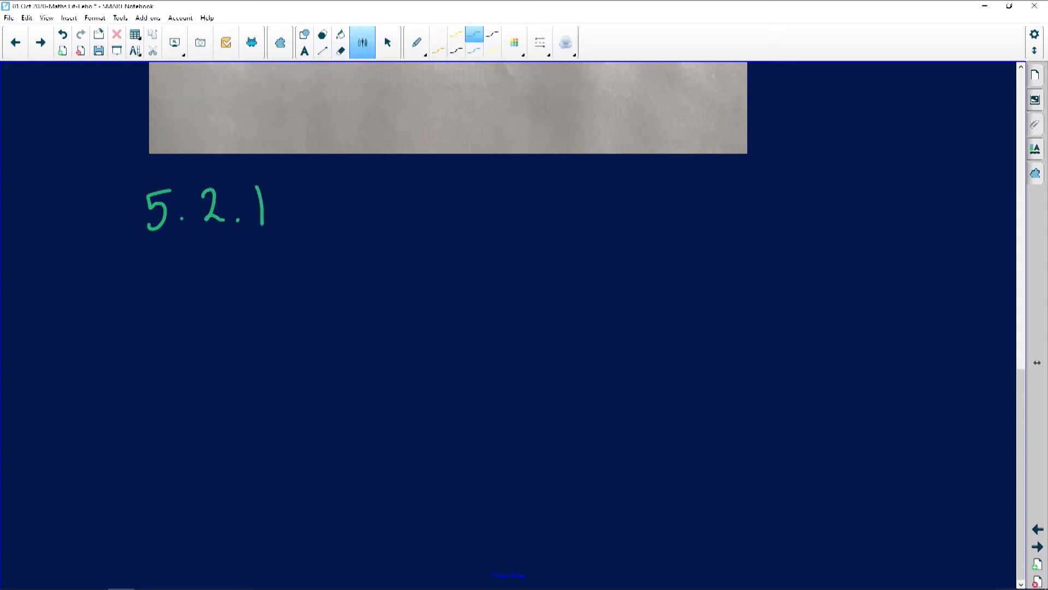
drag(381, 186, 381, 227)
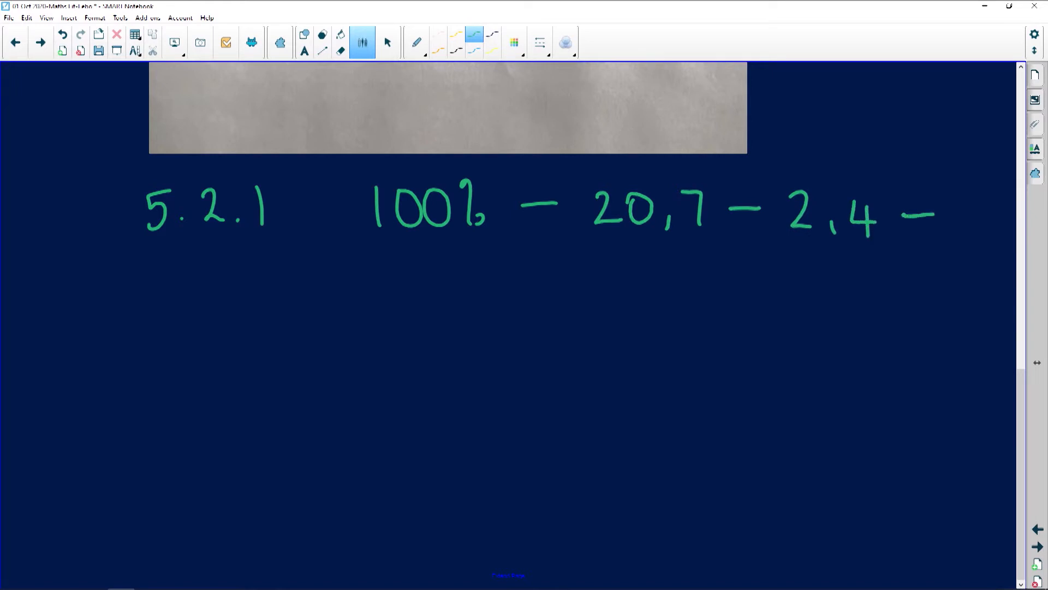
click(379, 270)
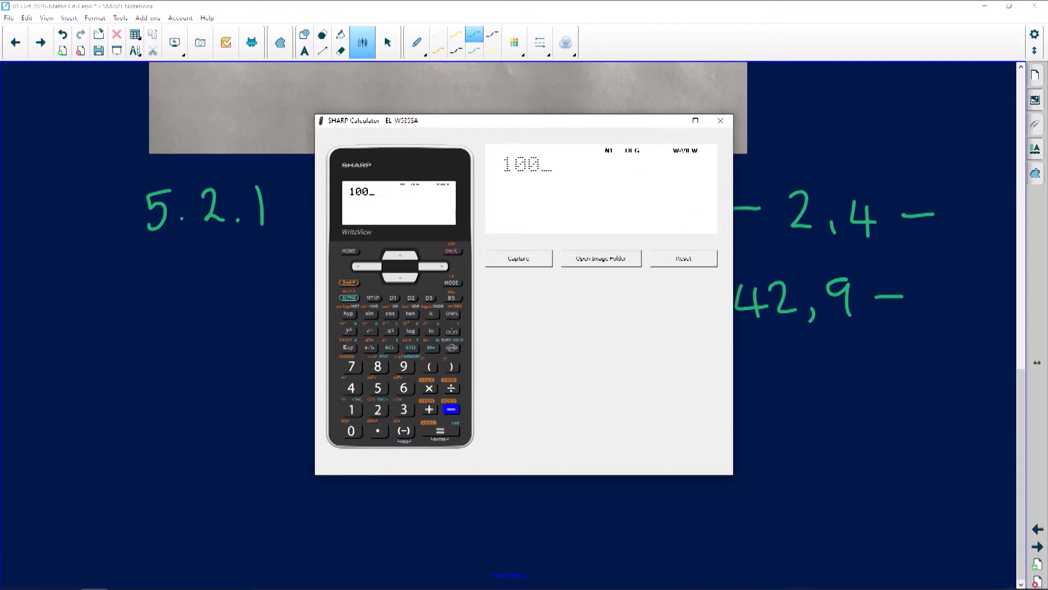
- Key in 100 − 20.7 − 2.4 − 18.4 − 0.7 on the SHARP calculator
click(451, 409)
text(-20.7)
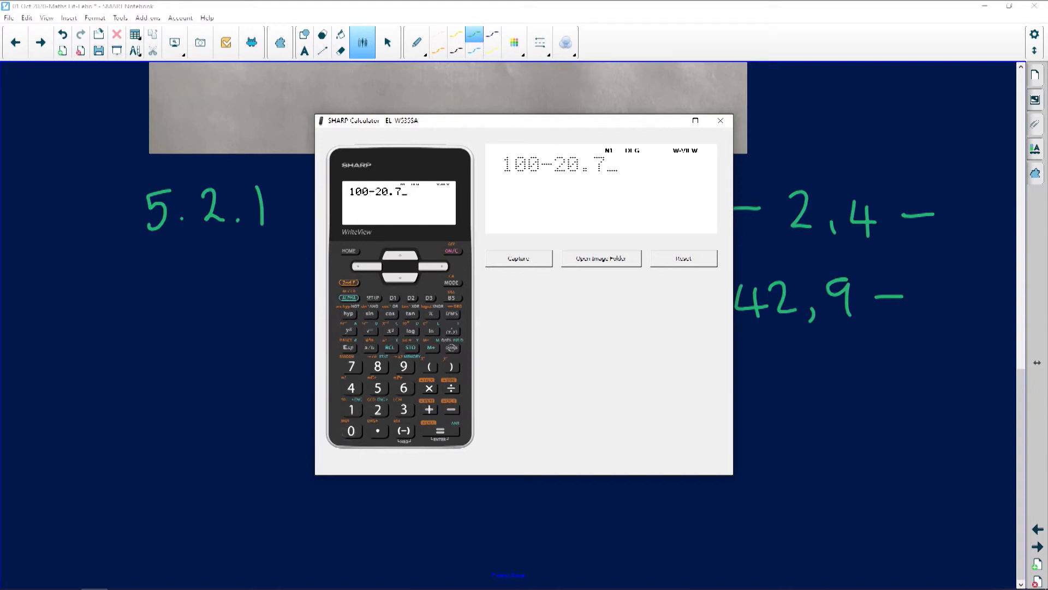
click(351, 367)
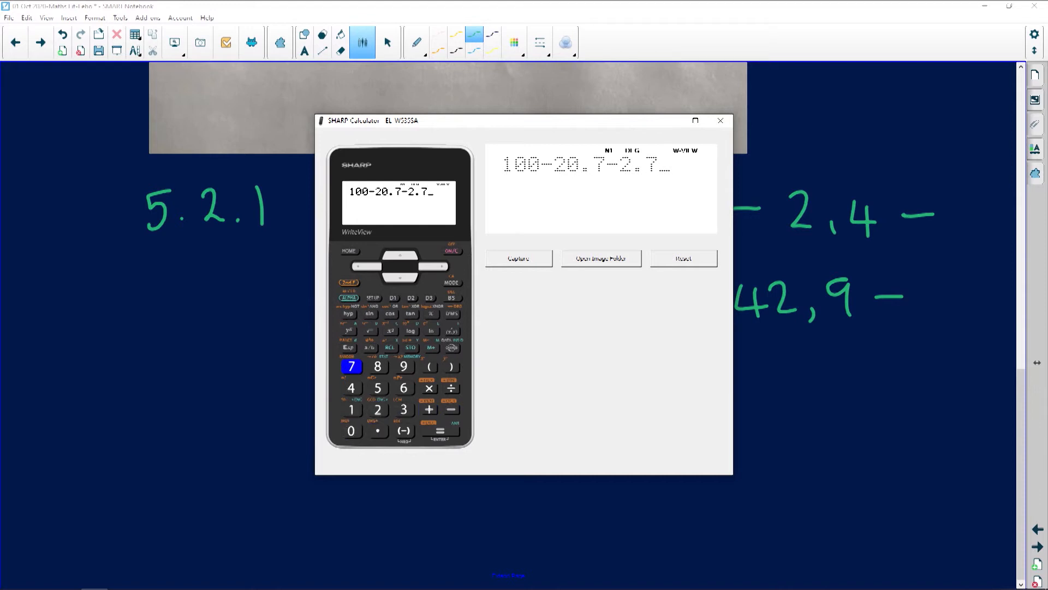
click(351, 367)
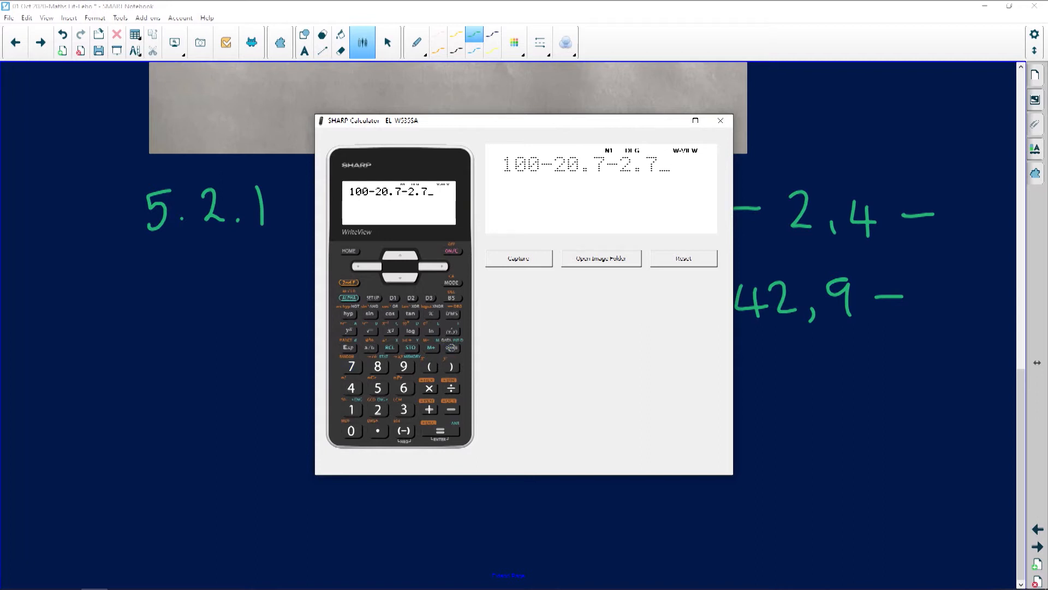
click(451, 297)
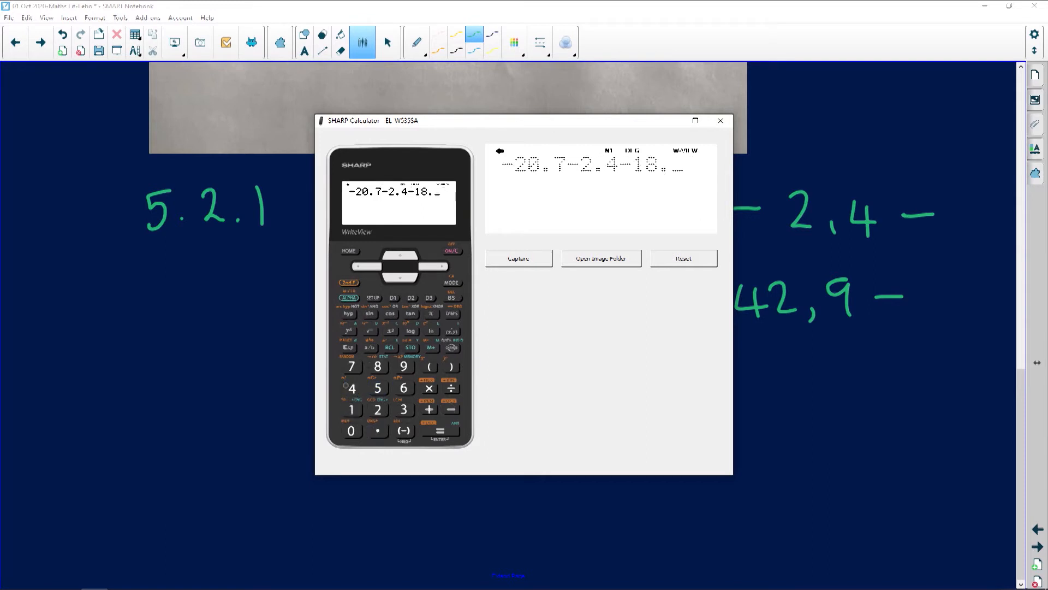
click(350, 388)
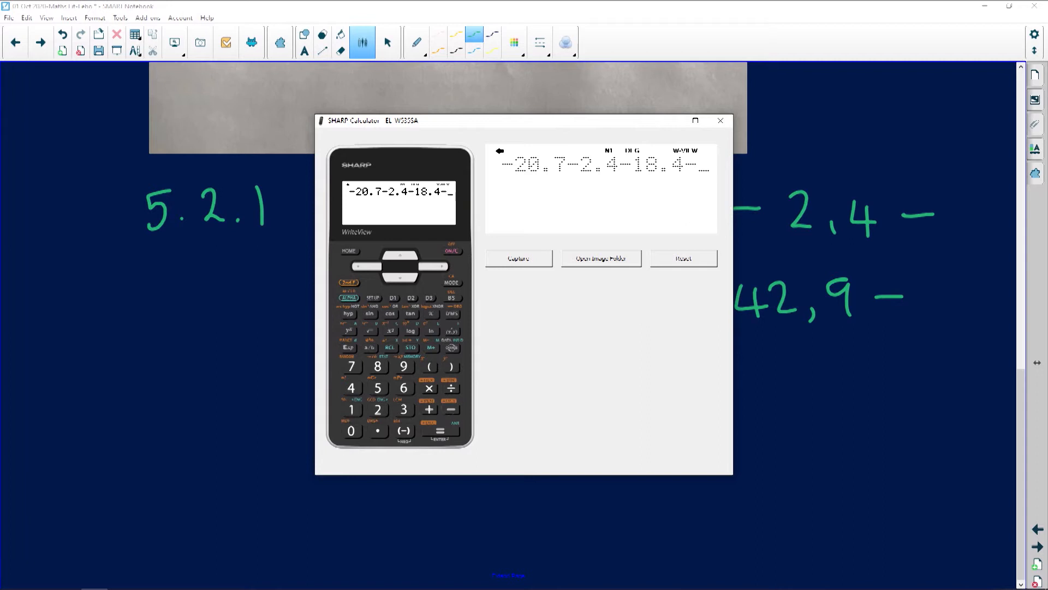
click(350, 430)
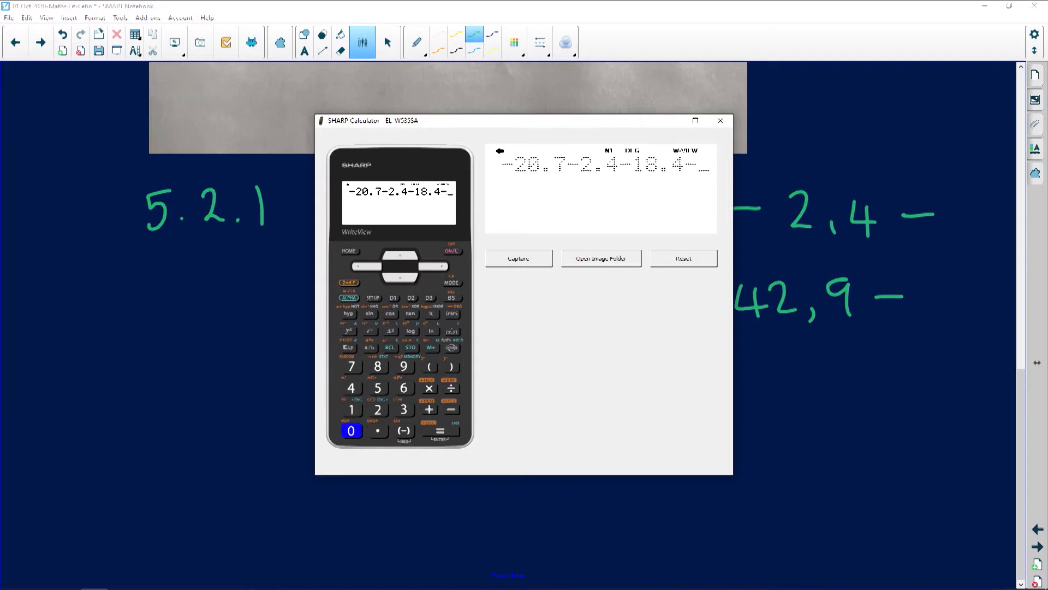
click(351, 366)
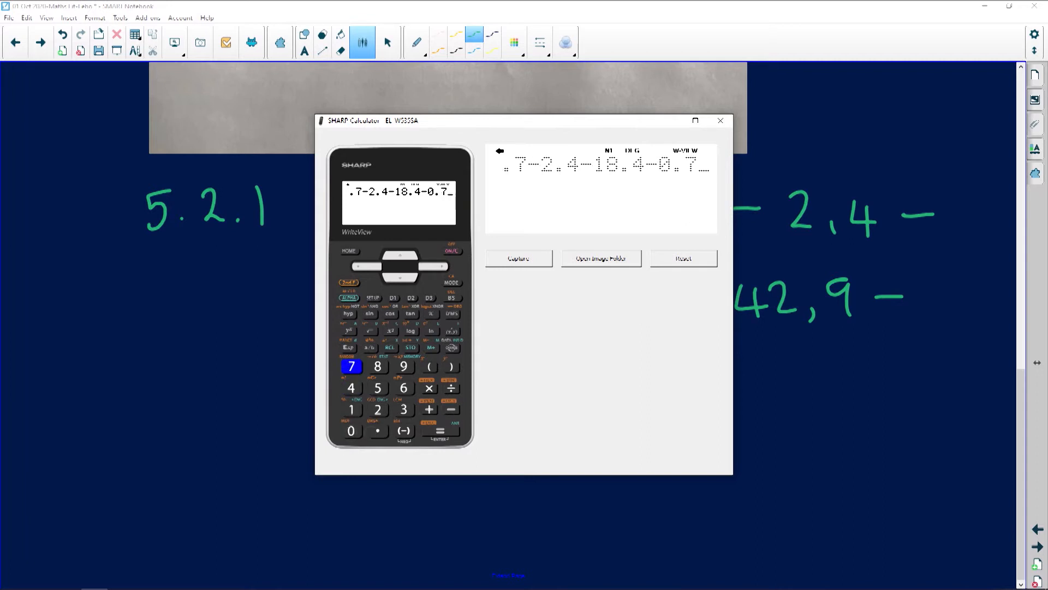
- Subtract 42.9, 2.8 and 11 to get 1.1, then close the calculator
click(351, 388)
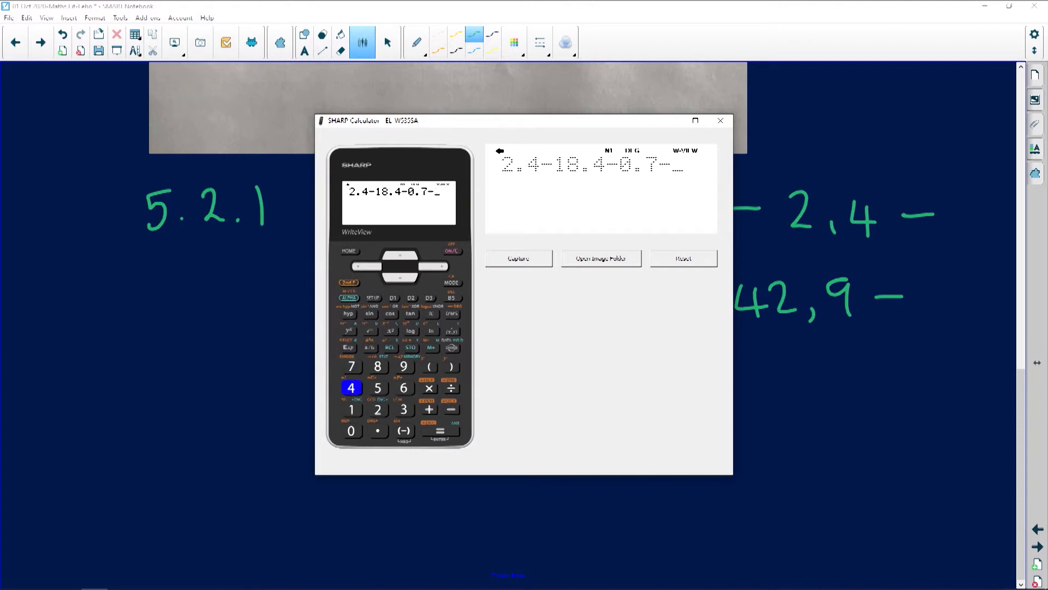
click(403, 367)
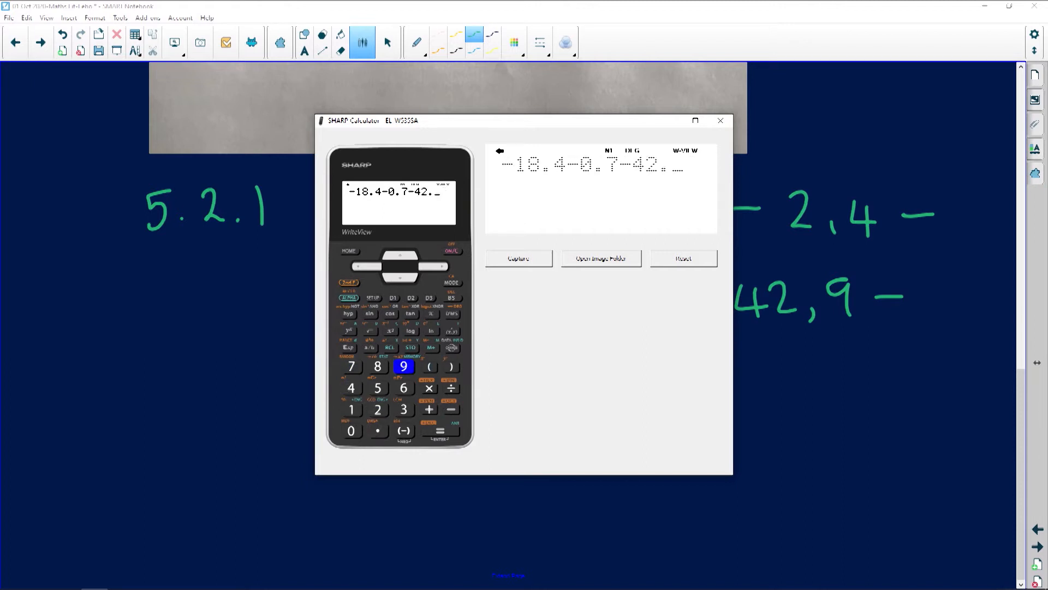
click(403, 366)
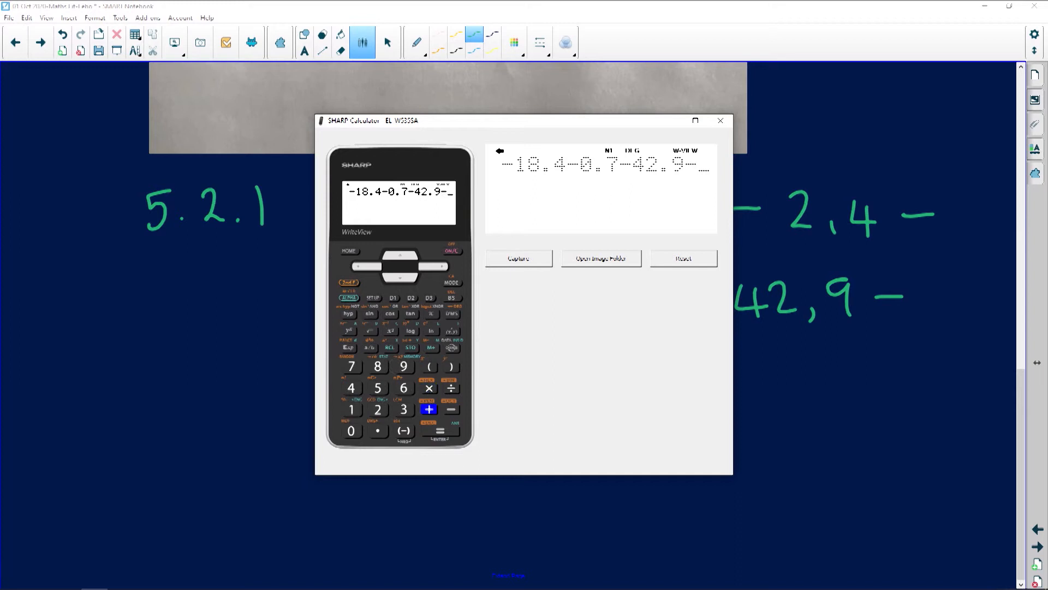
click(376, 367)
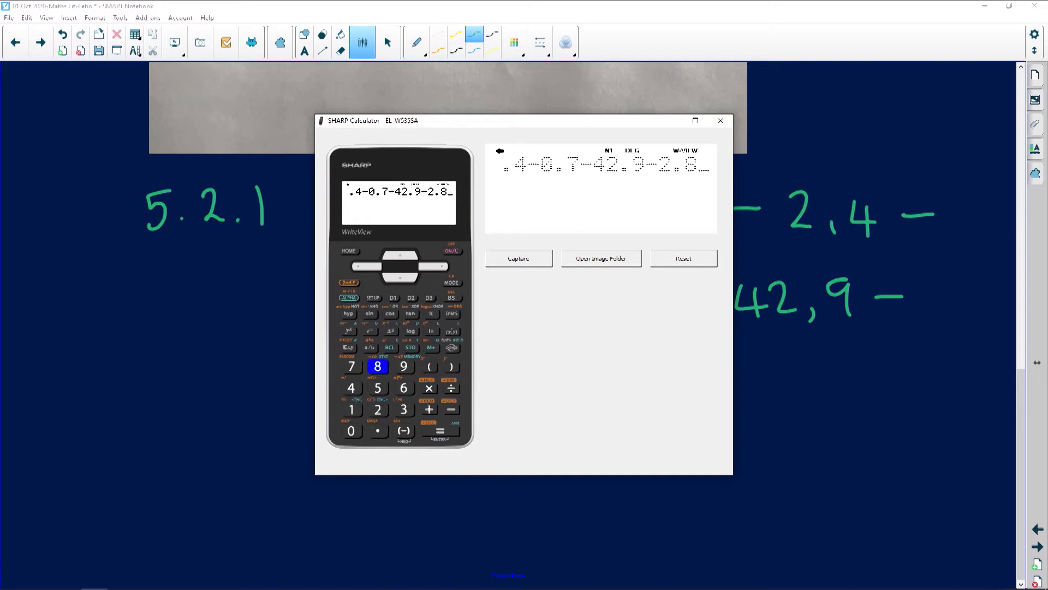
click(350, 409)
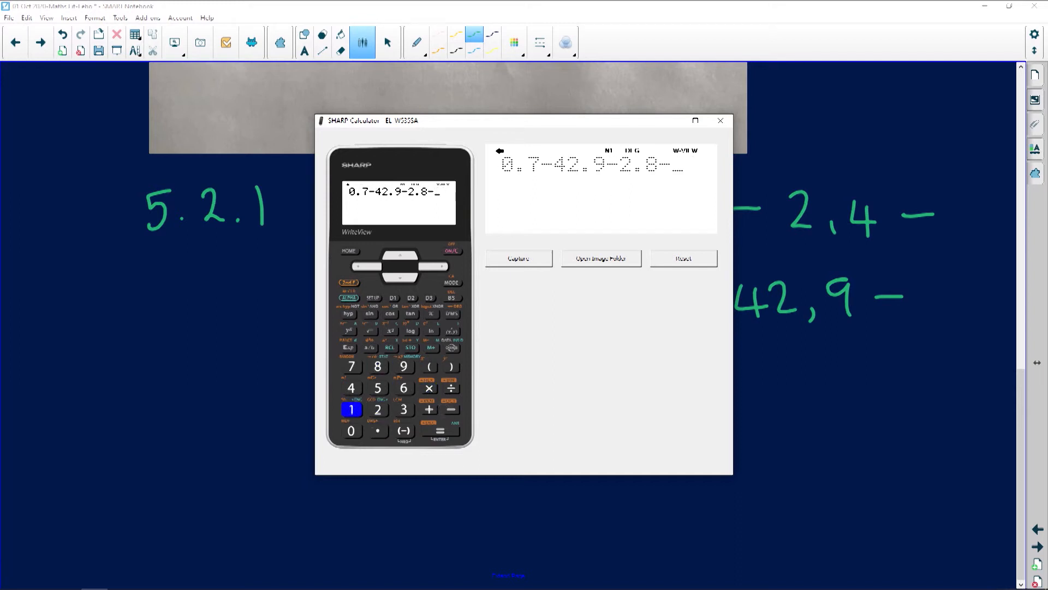
click(351, 409)
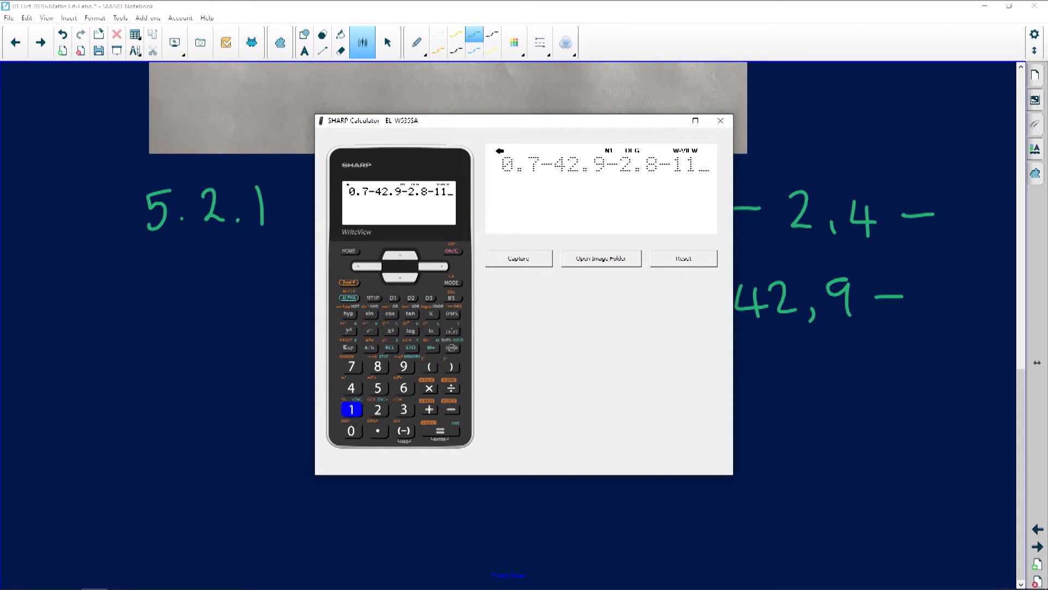
click(439, 430)
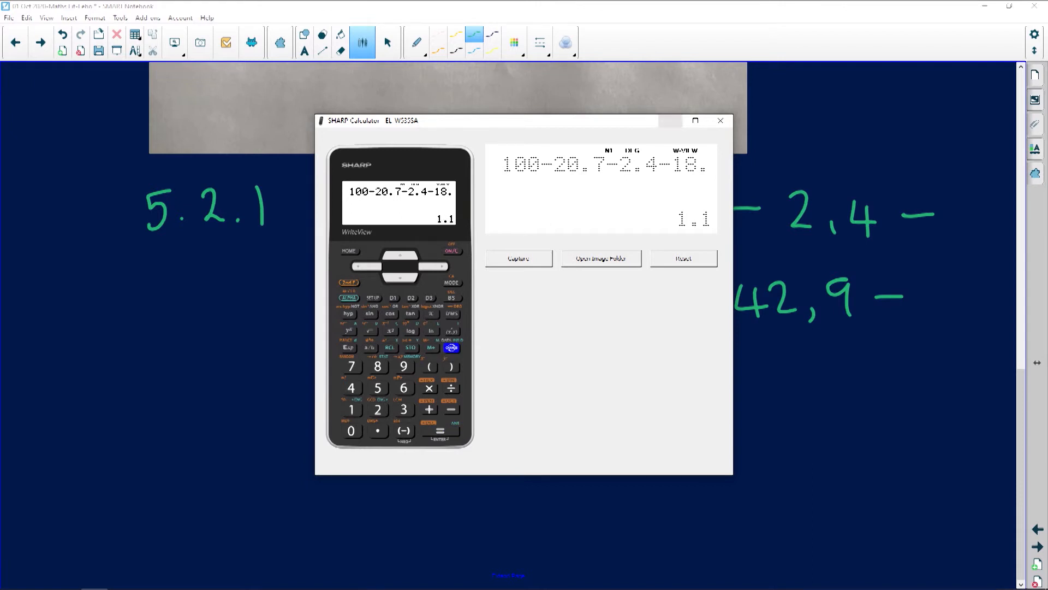
click(720, 120)
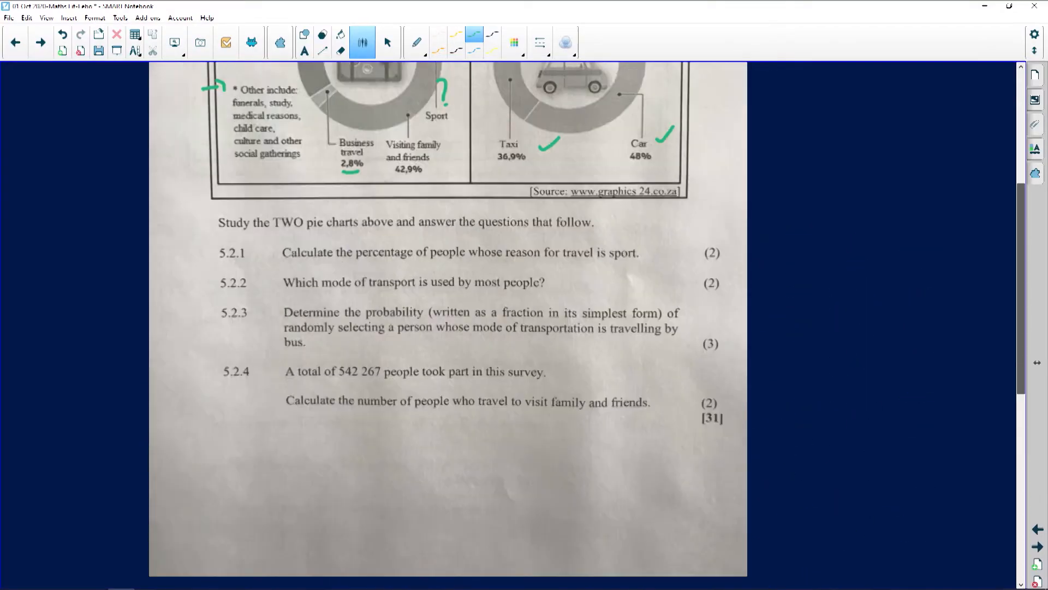
- Erase the ticks, circle Shopping 0,7% with an arrow to its slice, and underline Taxi 36,9% and Car 48%
scroll(up, 3)
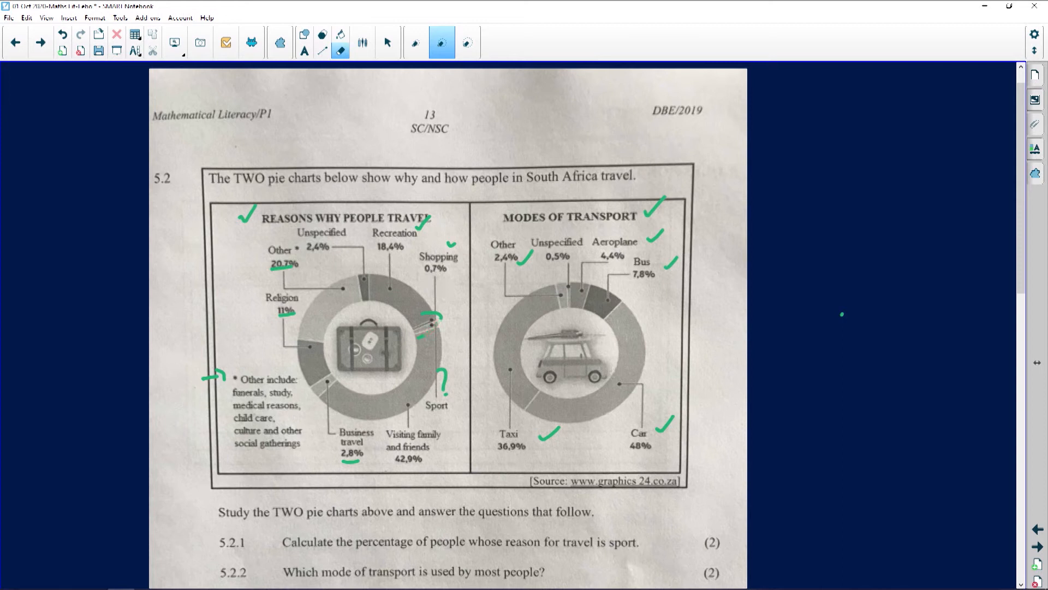
click(362, 42)
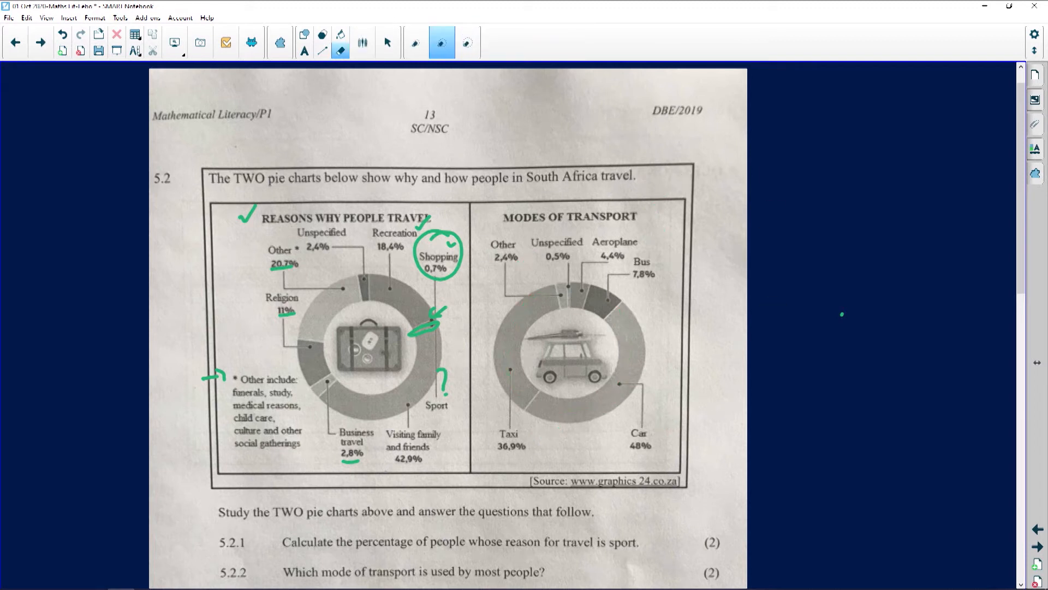
click(363, 43)
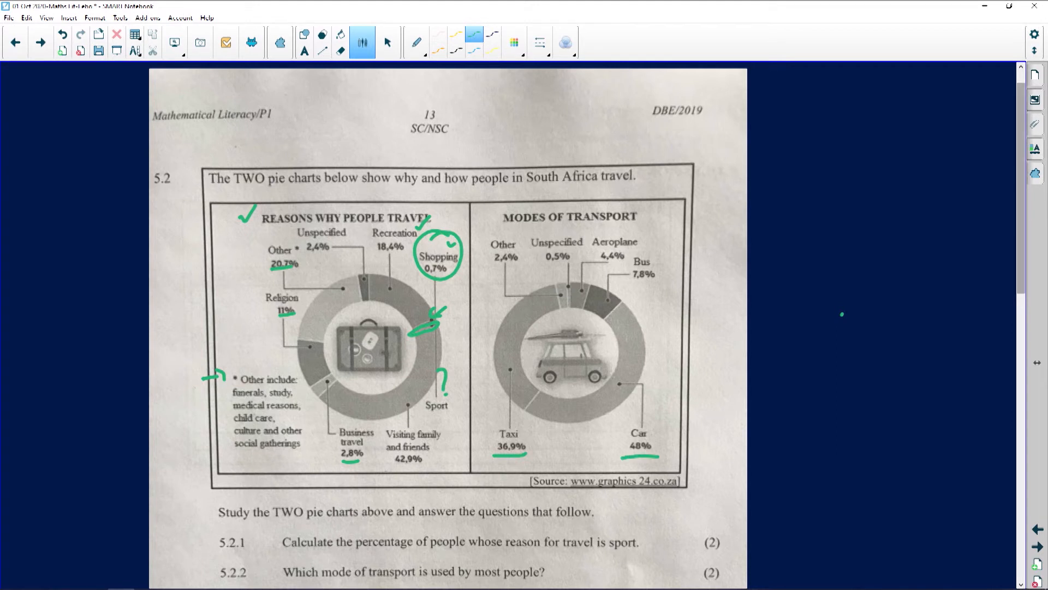
scroll(down, 3)
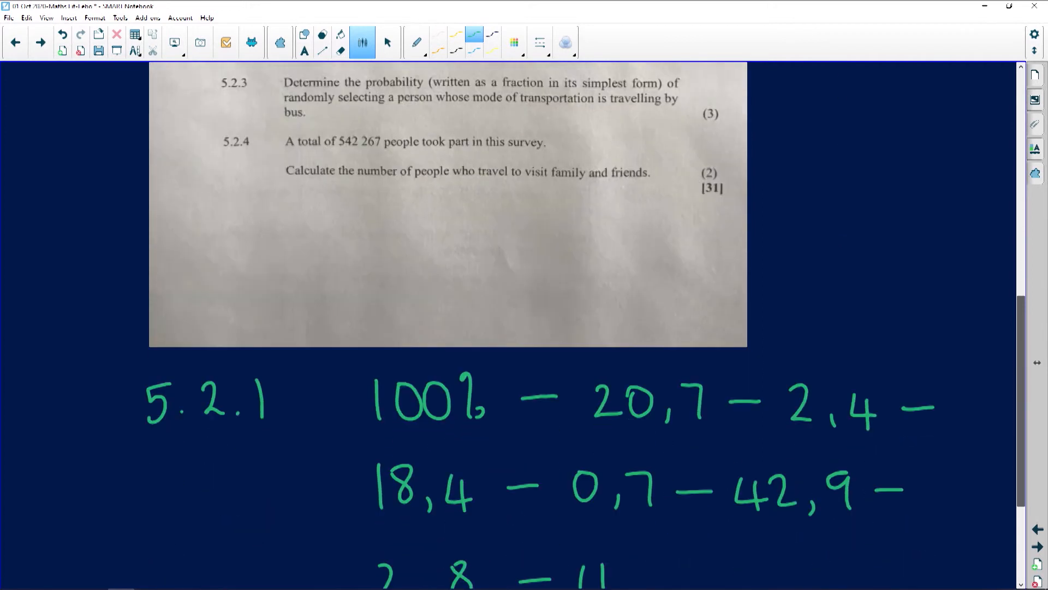
- Circle Bus 7,8% and write the 5.2.2 and 5.2.3 headings with a fraction over 100
scroll(down, 3)
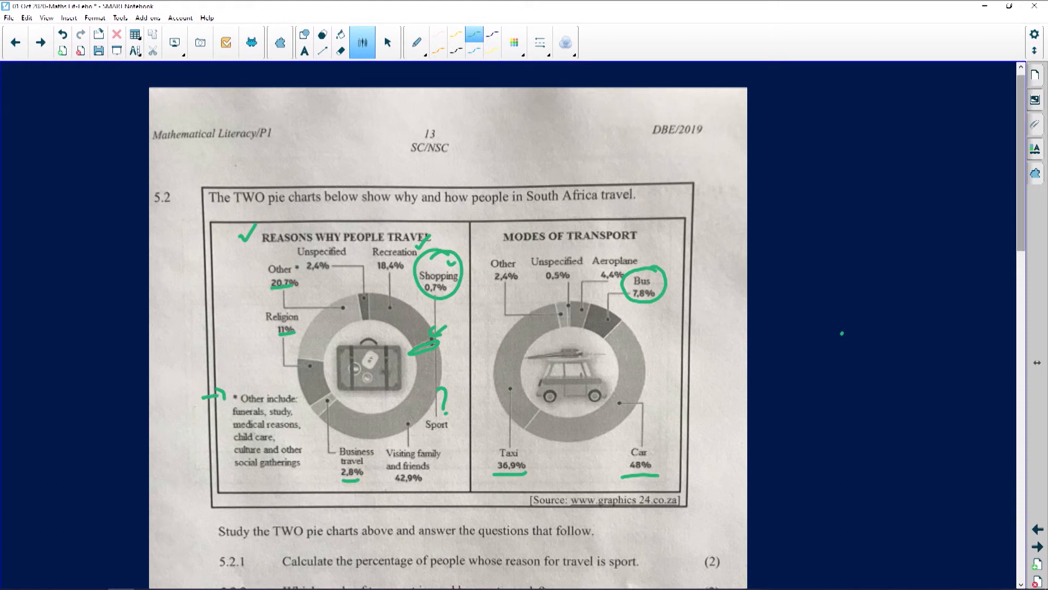
scroll(down, 3)
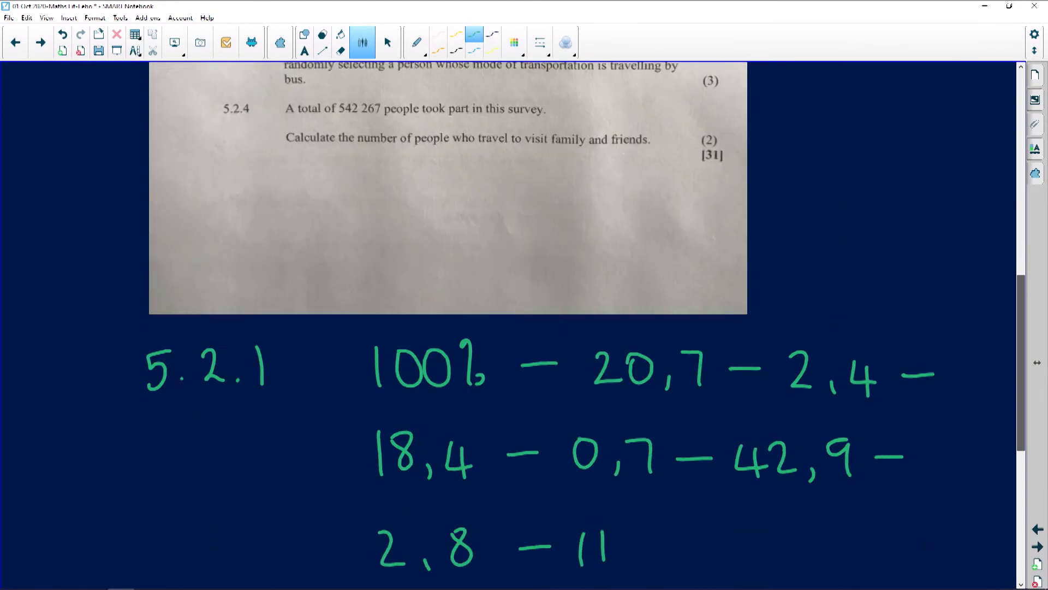
scroll(down, 3)
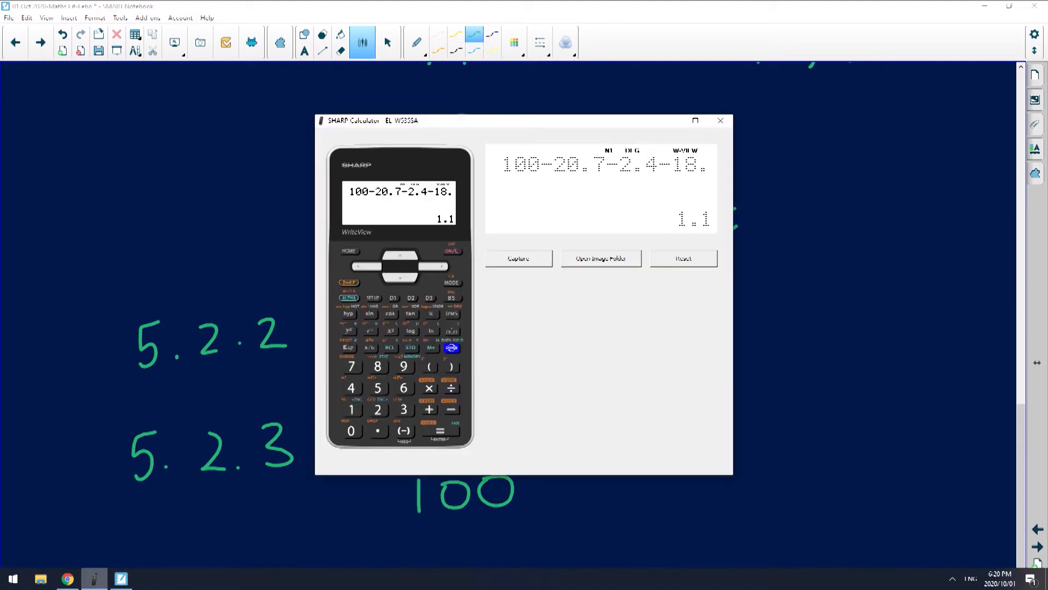
- Work out 7.8 ÷ 100, toggling the answer between 39/500 and 0.078
click(450, 251)
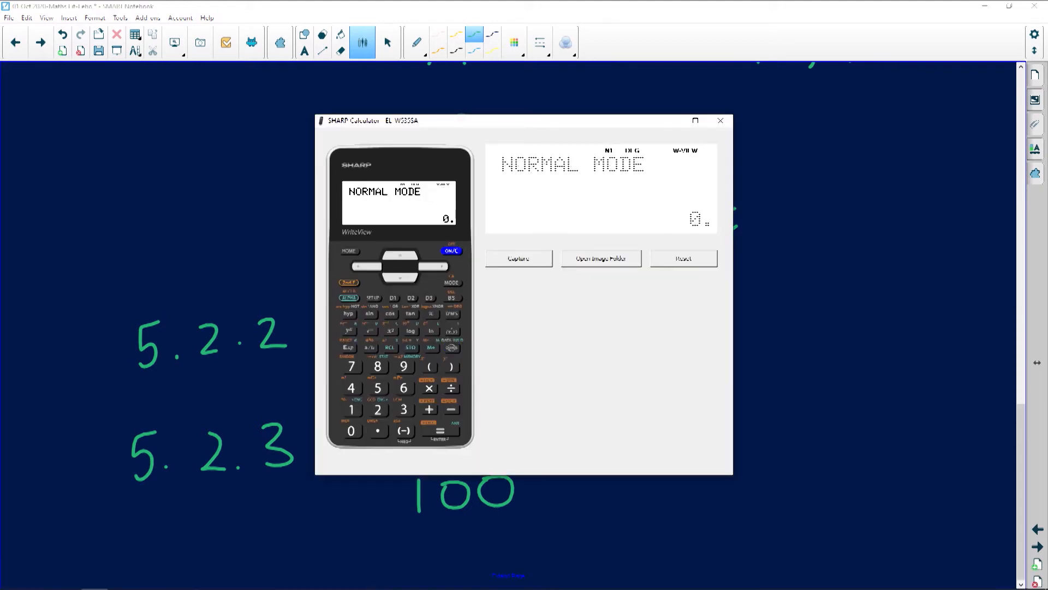
click(403, 367)
text(7.8÷100)
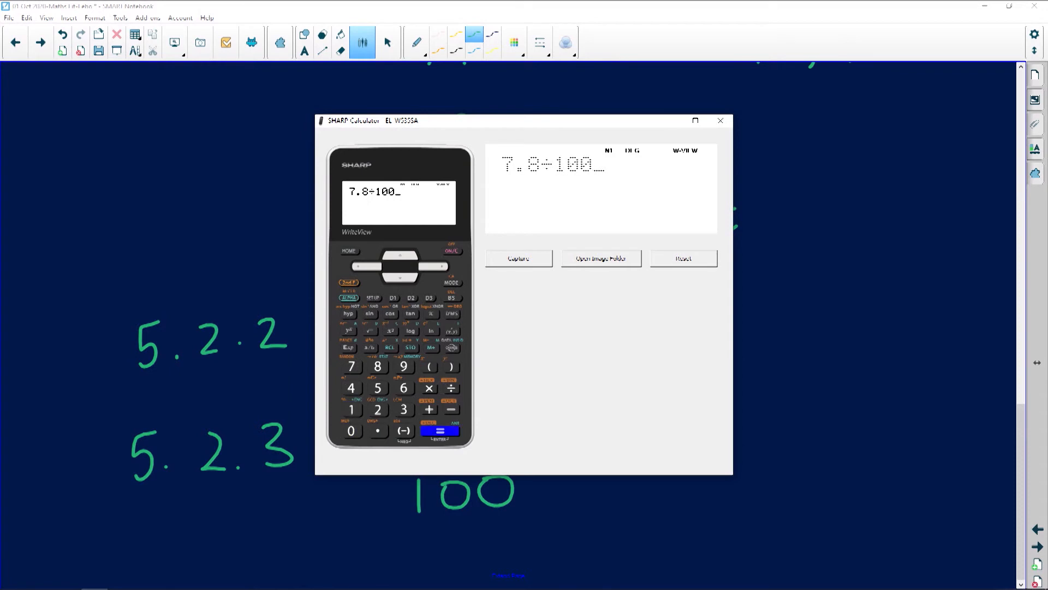
click(440, 430)
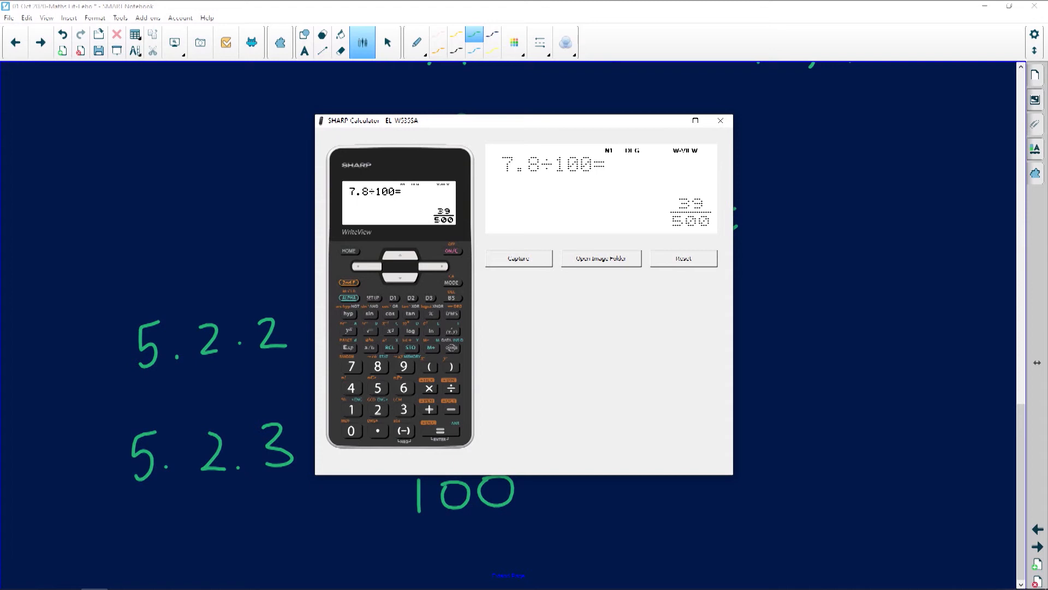
click(451, 347)
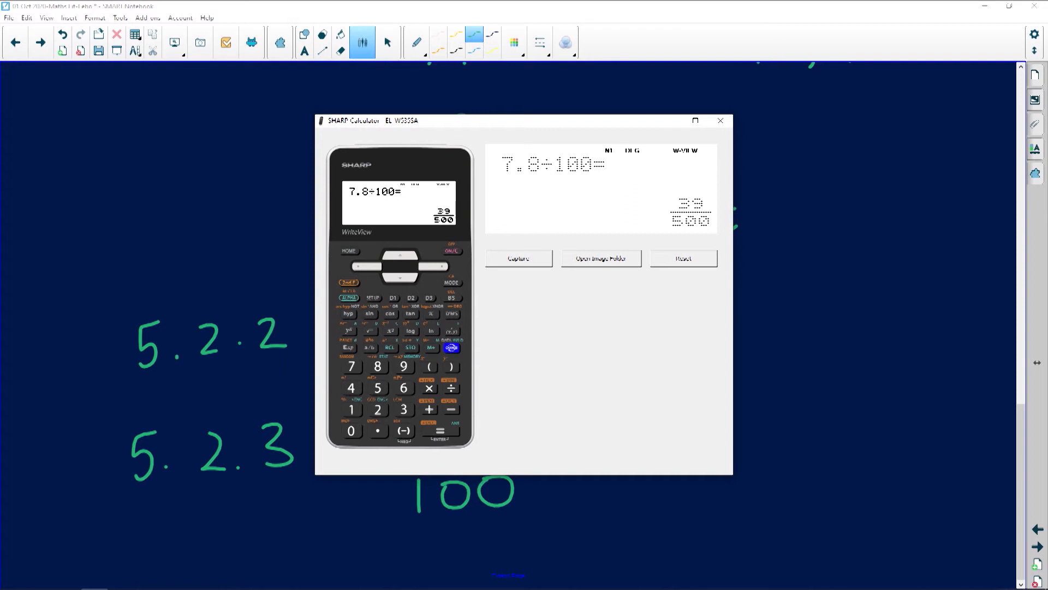
click(450, 347)
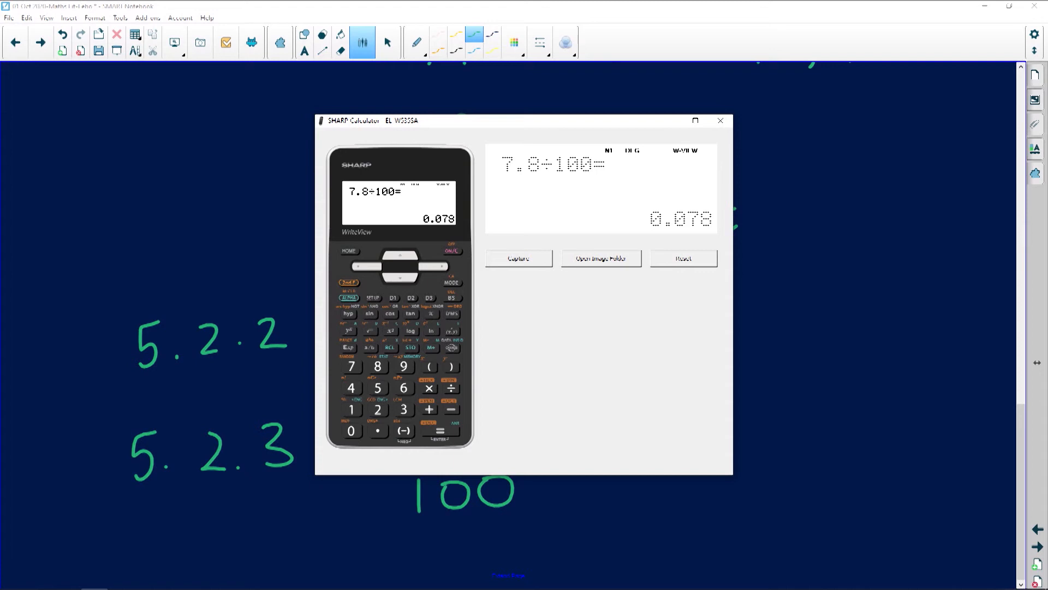
click(430, 347)
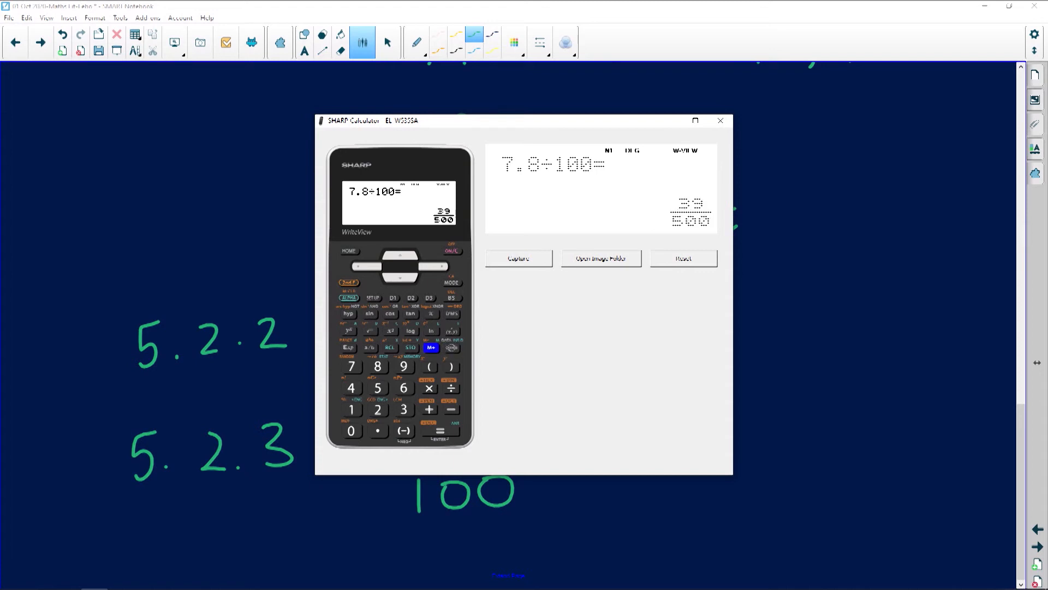
- Edit the divisor to get 7.8 ÷ 0.2 = 39, then close the calculator
click(720, 120)
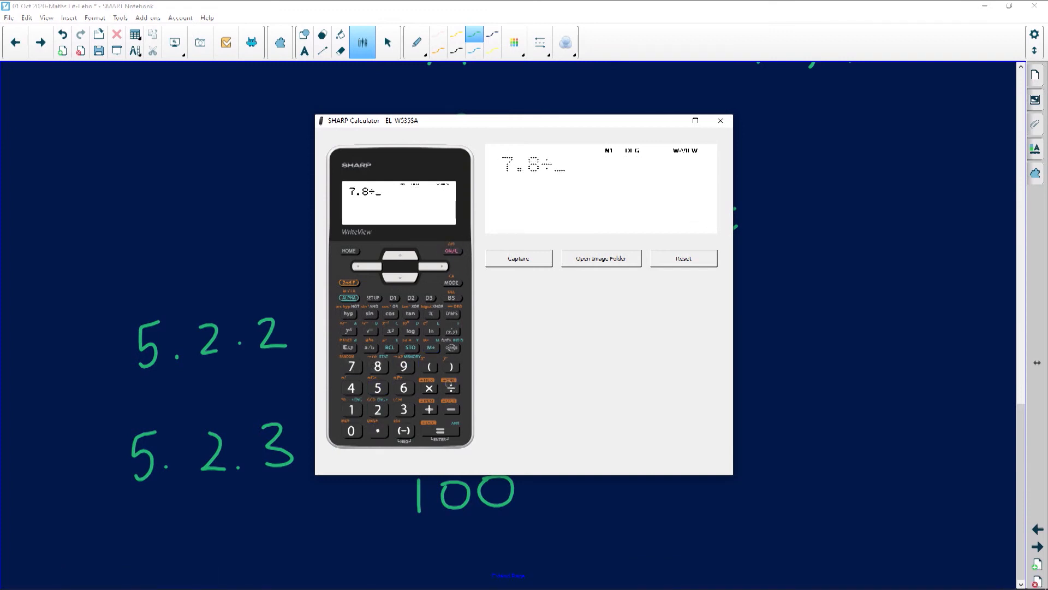
click(439, 430)
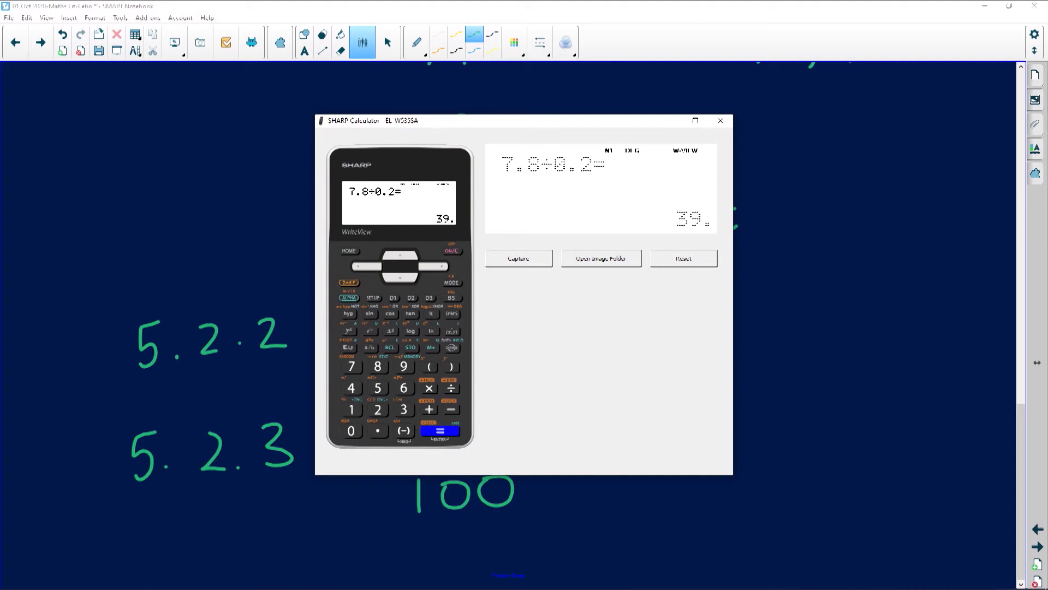
click(720, 120)
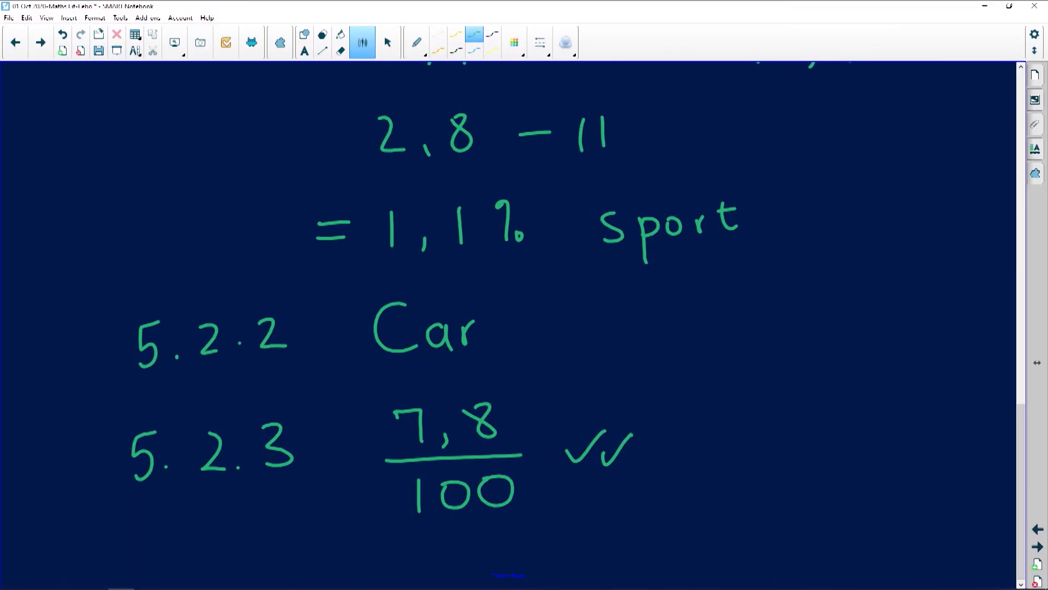
- Write 5.2.4 as 542 267 × 42,9%, rewrite the percentage as 42,9 over 100, and reopen the calculator
scroll(down, 3)
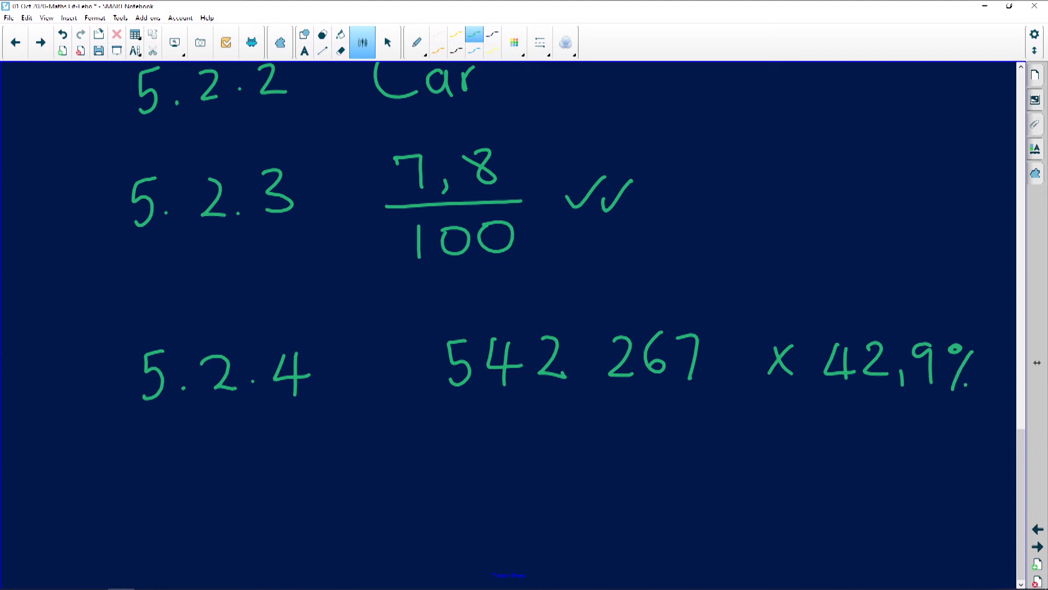
scroll(down, 3)
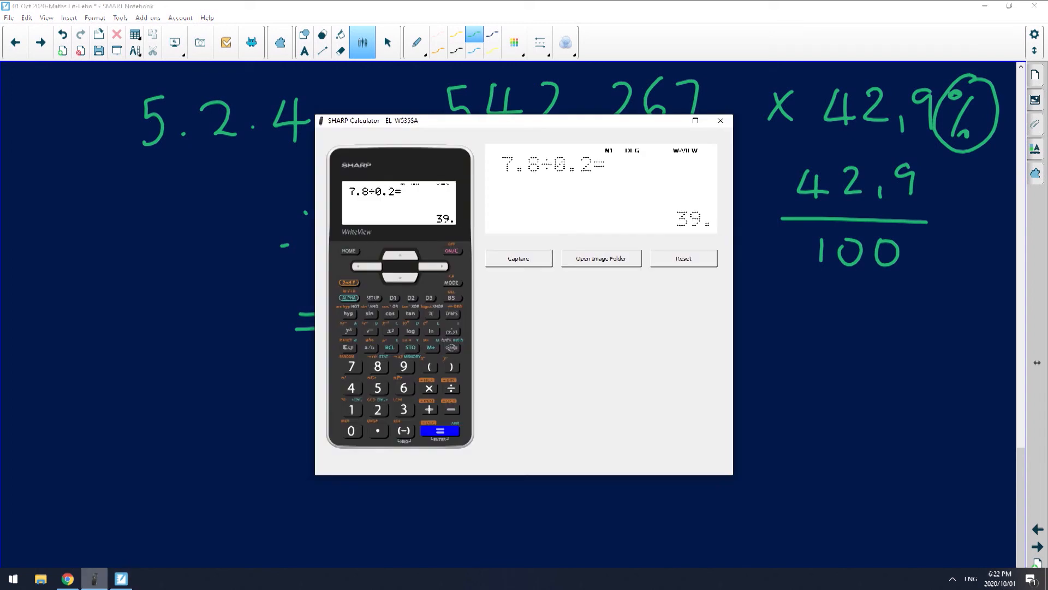
- Calculate 542267 × 42.9/100 = 232 632.543 on the SHARP calculator
click(376, 387)
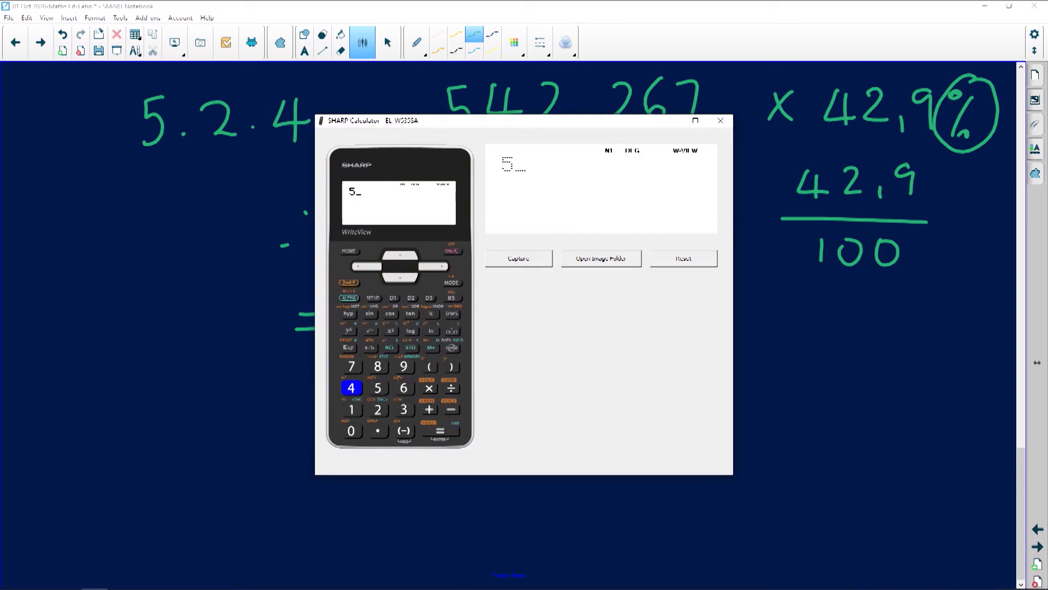
click(350, 387)
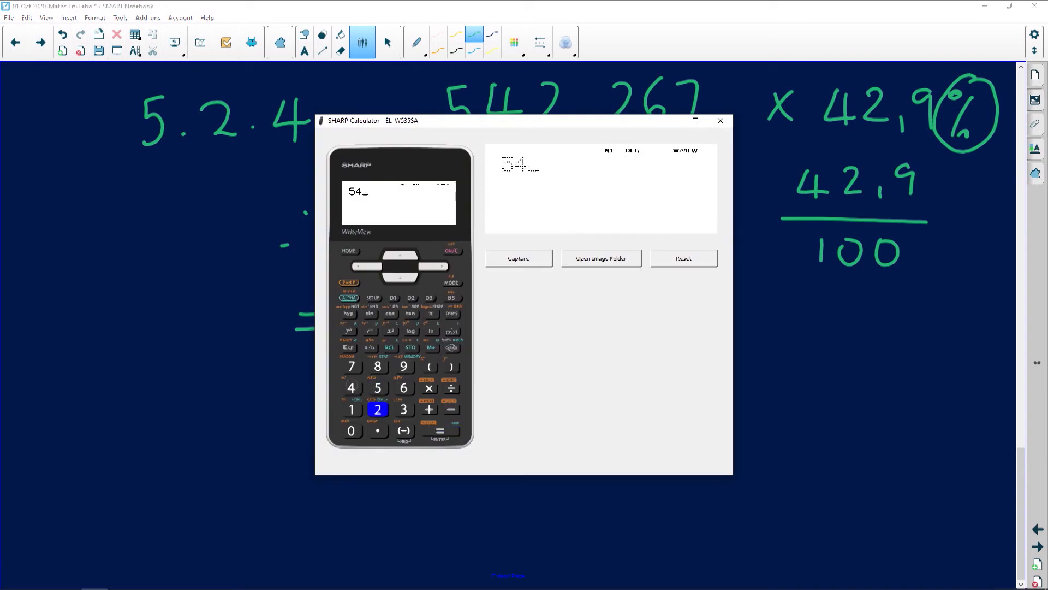
click(376, 409)
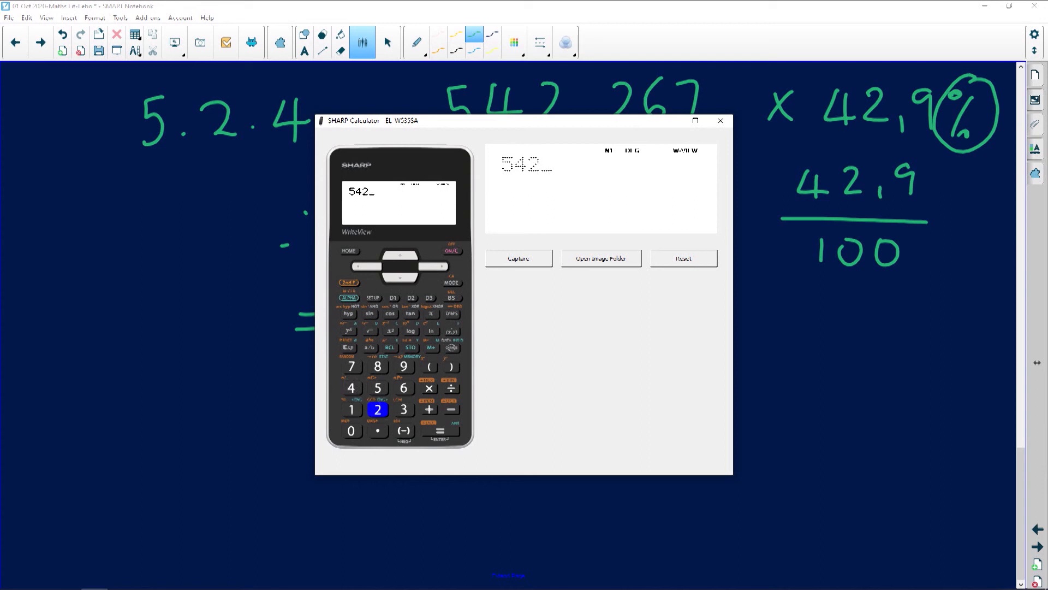
click(351, 367)
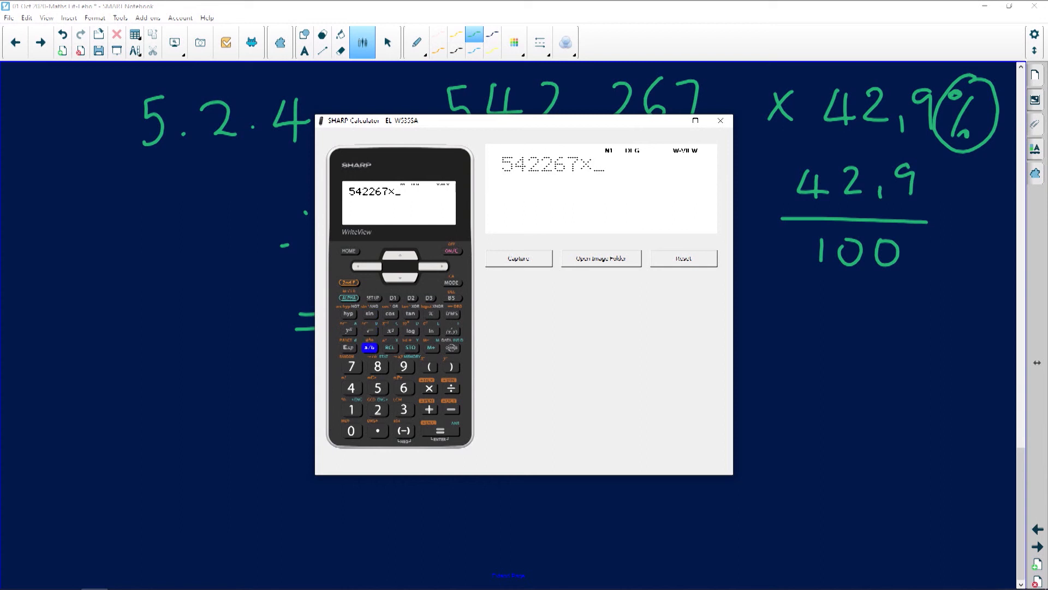
click(369, 347)
text(42.9)
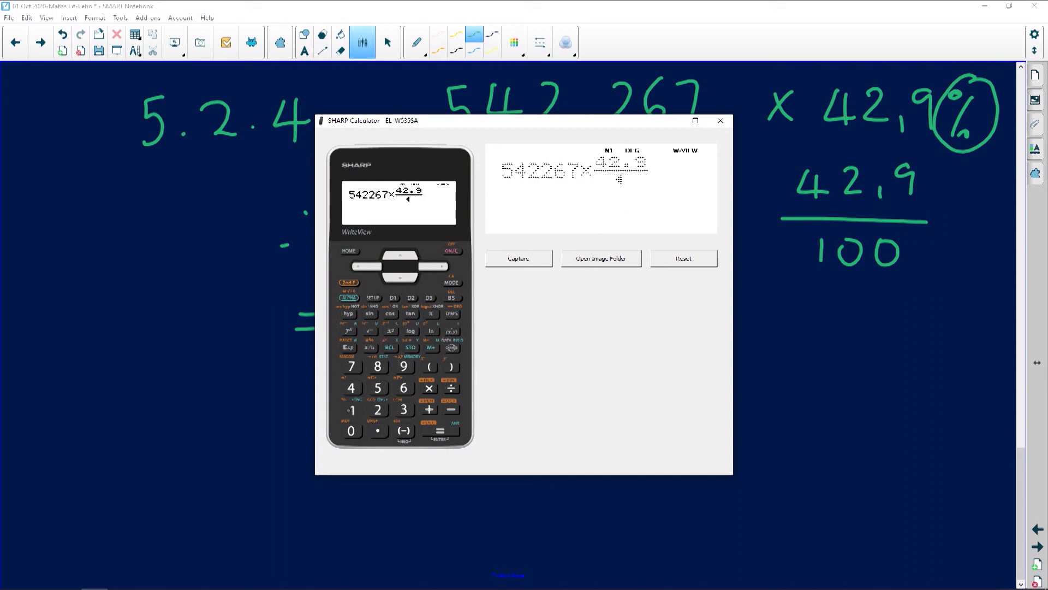
click(439, 430)
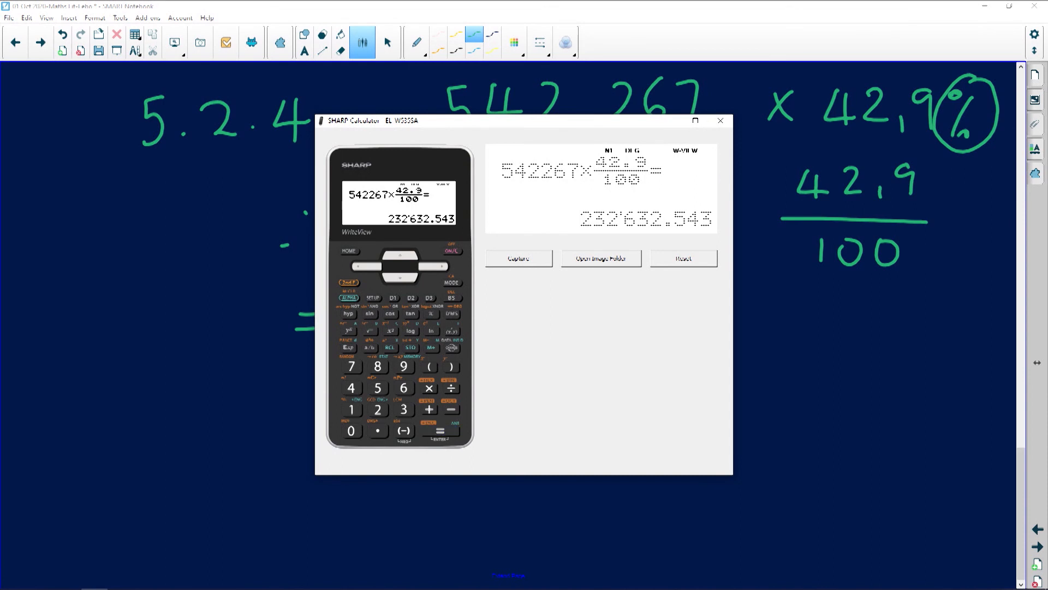
- Close the calculator, leaving the written 5.2.4 answer showing
click(719, 120)
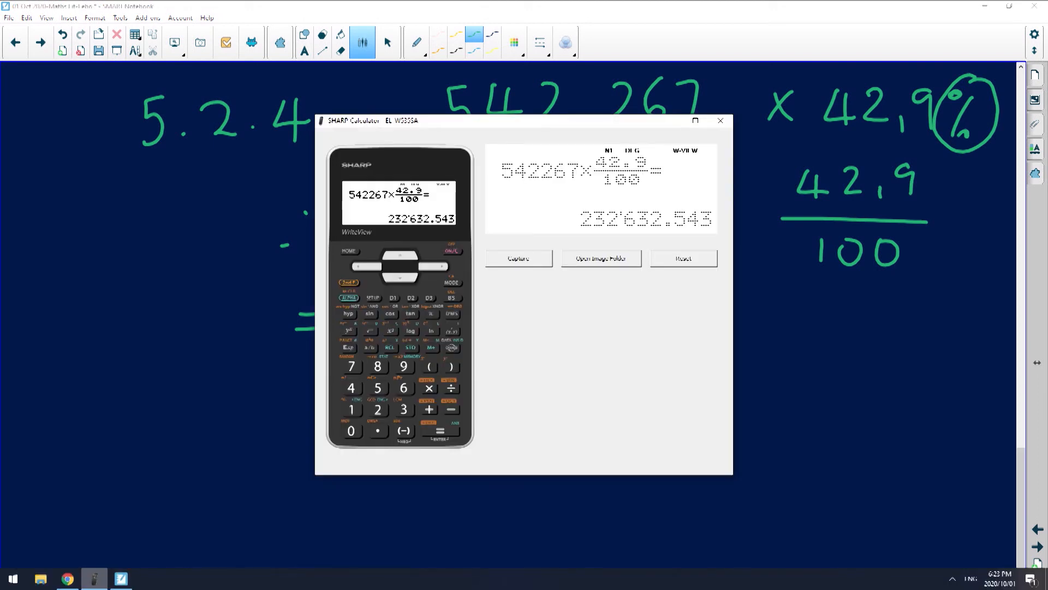
click(719, 120)
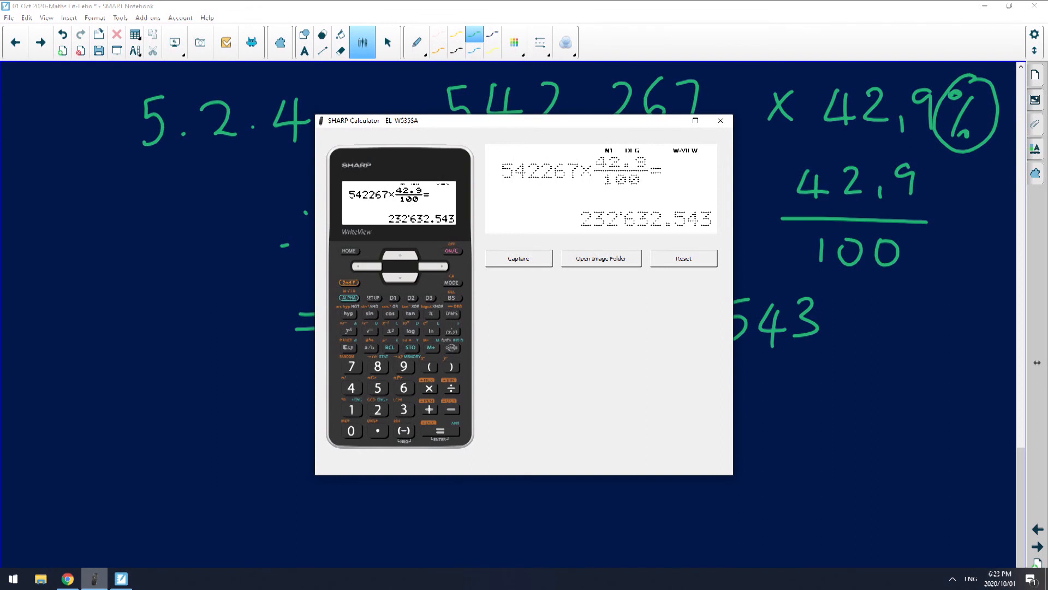
click(719, 120)
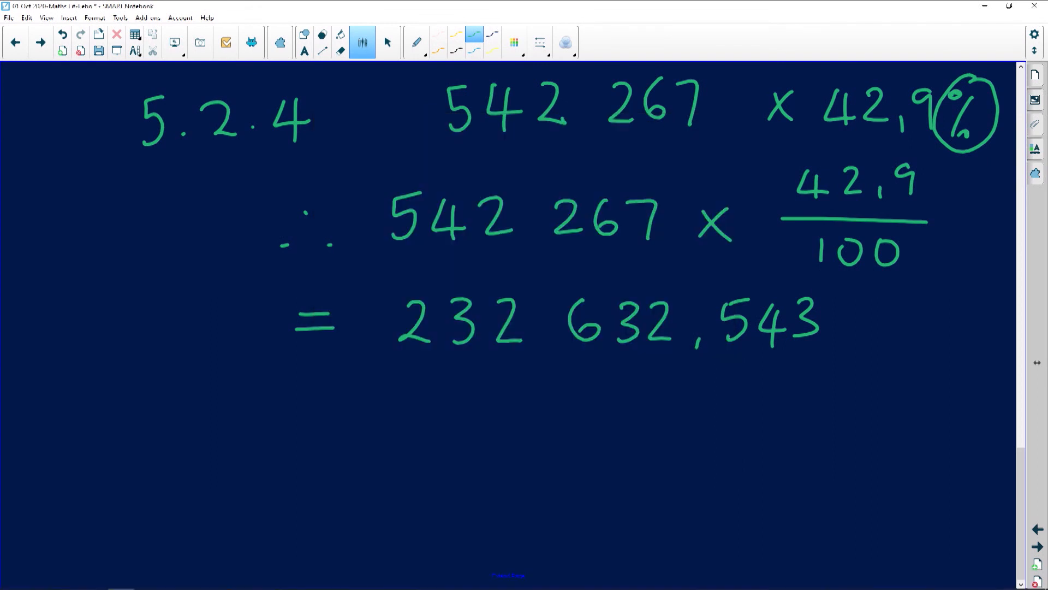